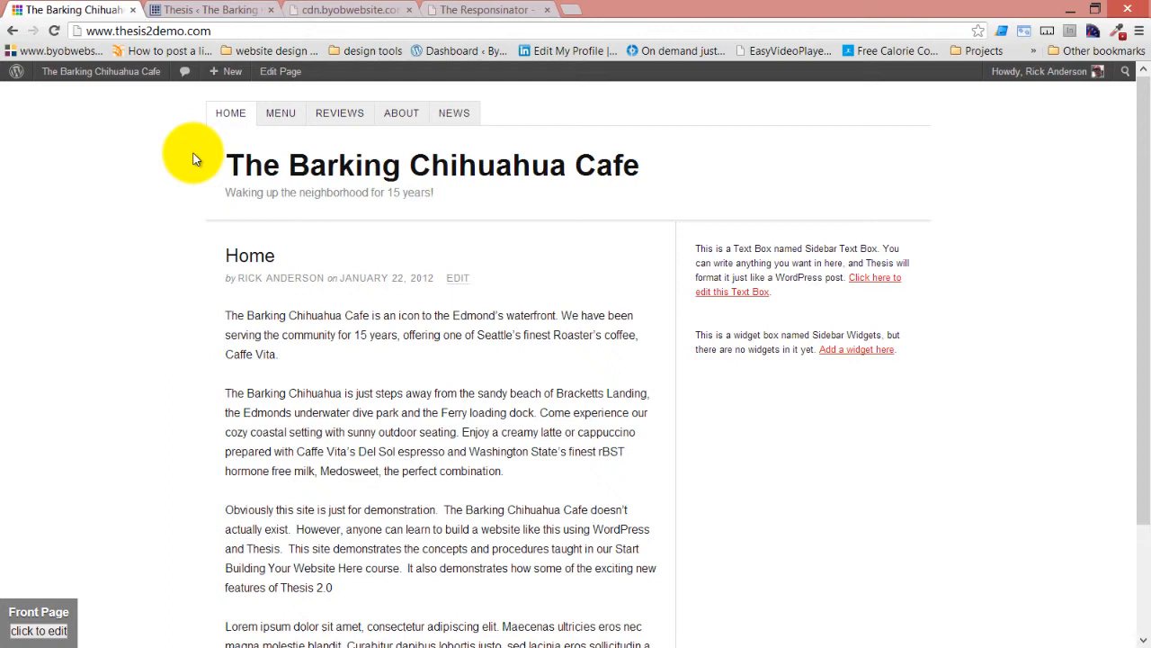
{"action": "mouse_move", "coordinate": [938, 174]}
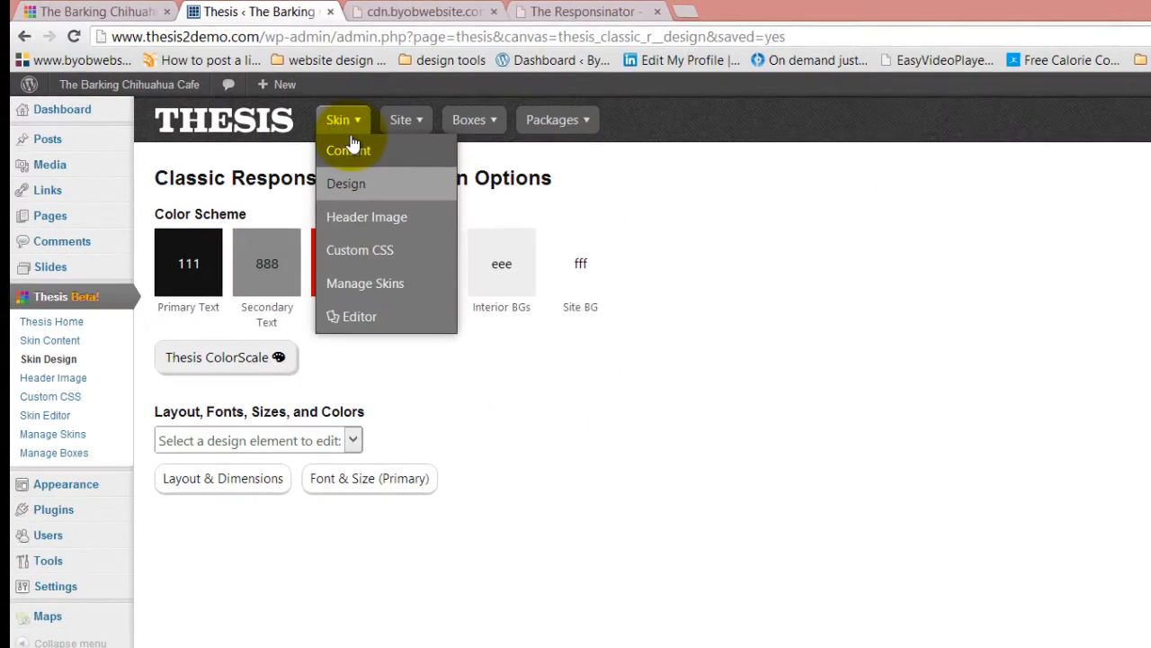
{"action": "mouse_move", "coordinate": [391, 229]}
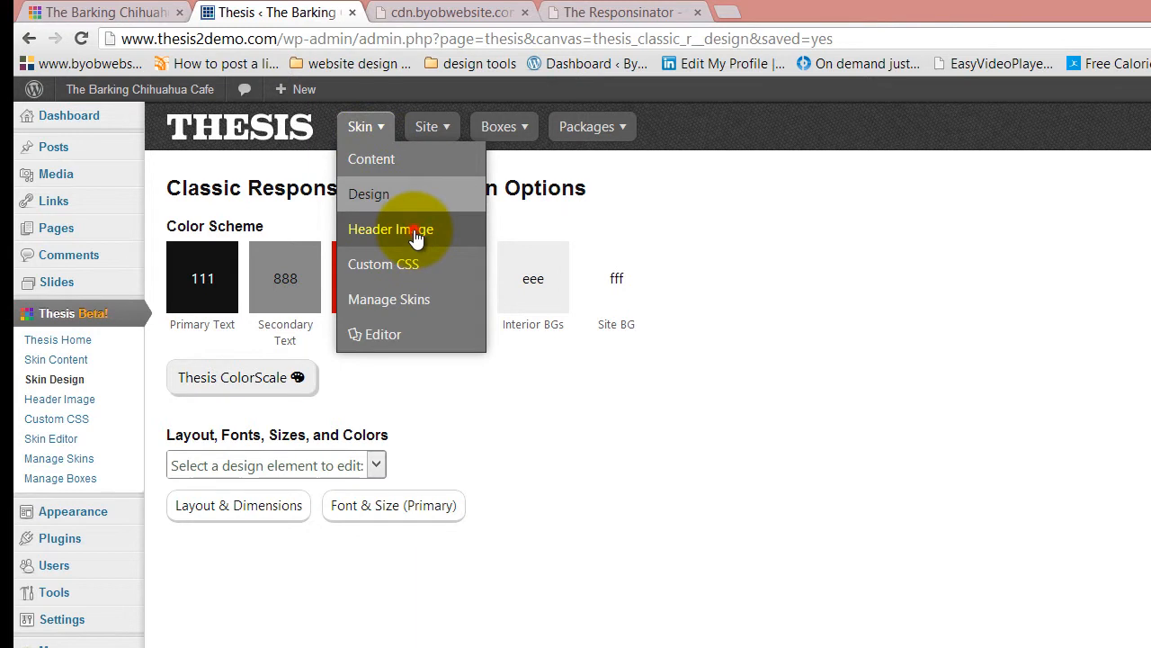
Step: Go to the Header Image page from the Thesis skin menu
{"action": "left_click", "coordinate": [390, 229]}
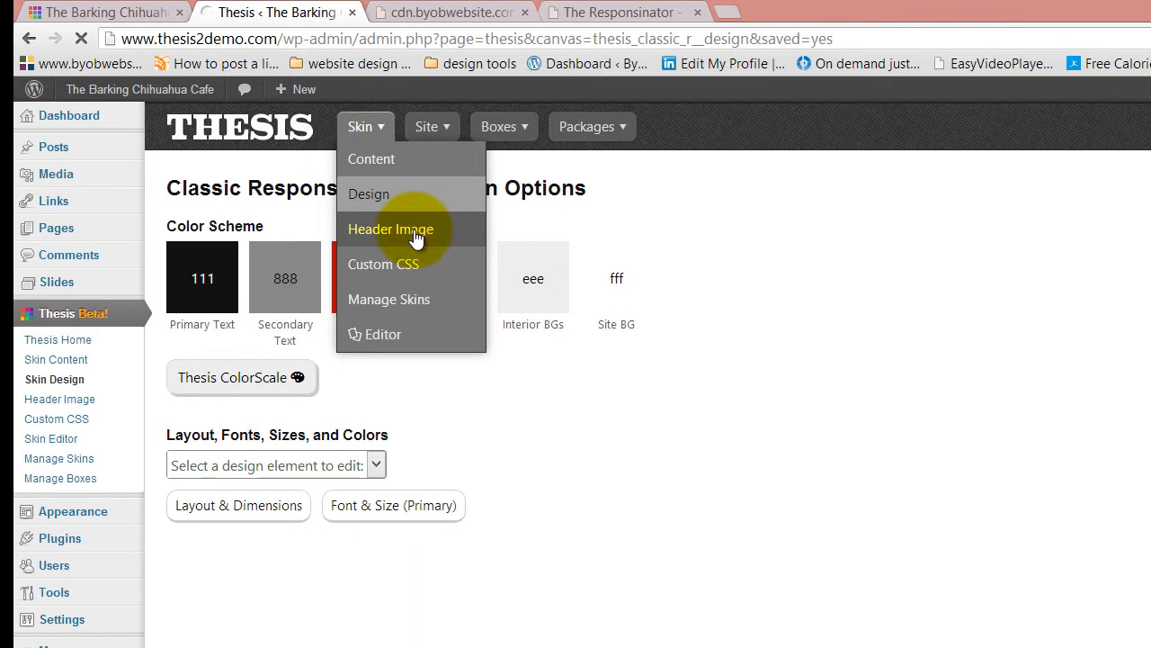
Step: Load the Header Image page and highlight its 897px recommended width
{"action": "left_click", "coordinate": [391, 228]}
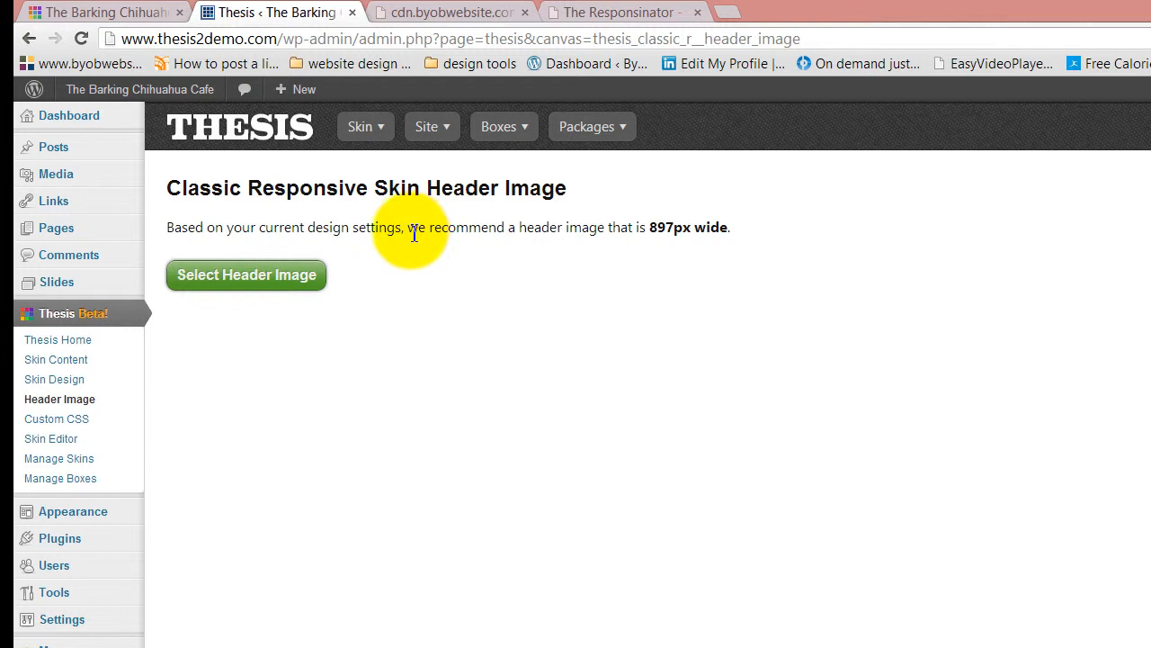
{"action": "mouse_move", "coordinate": [666, 270]}
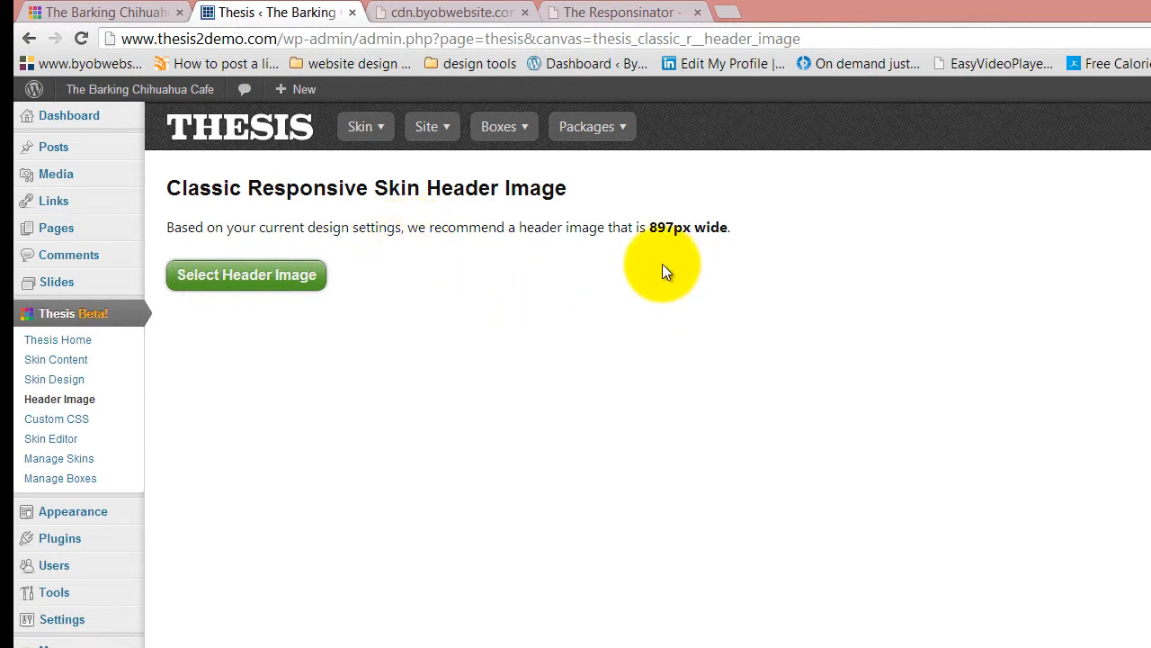
{"action": "mouse_move", "coordinate": [576, 238]}
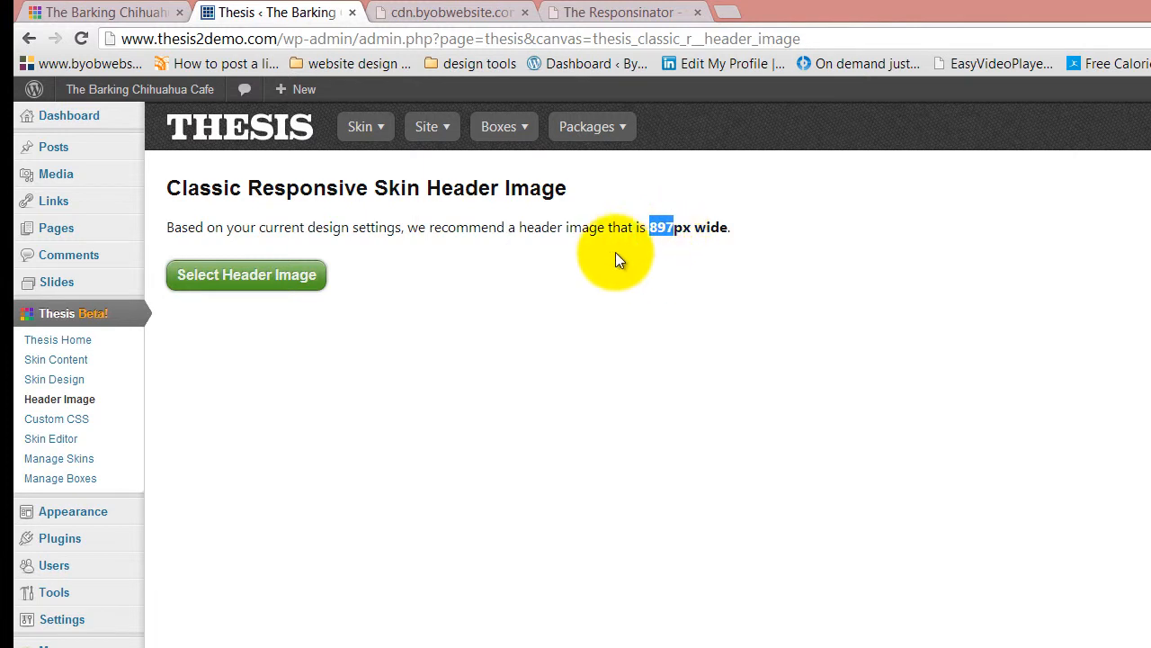
{"action": "mouse_move", "coordinate": [661, 226]}
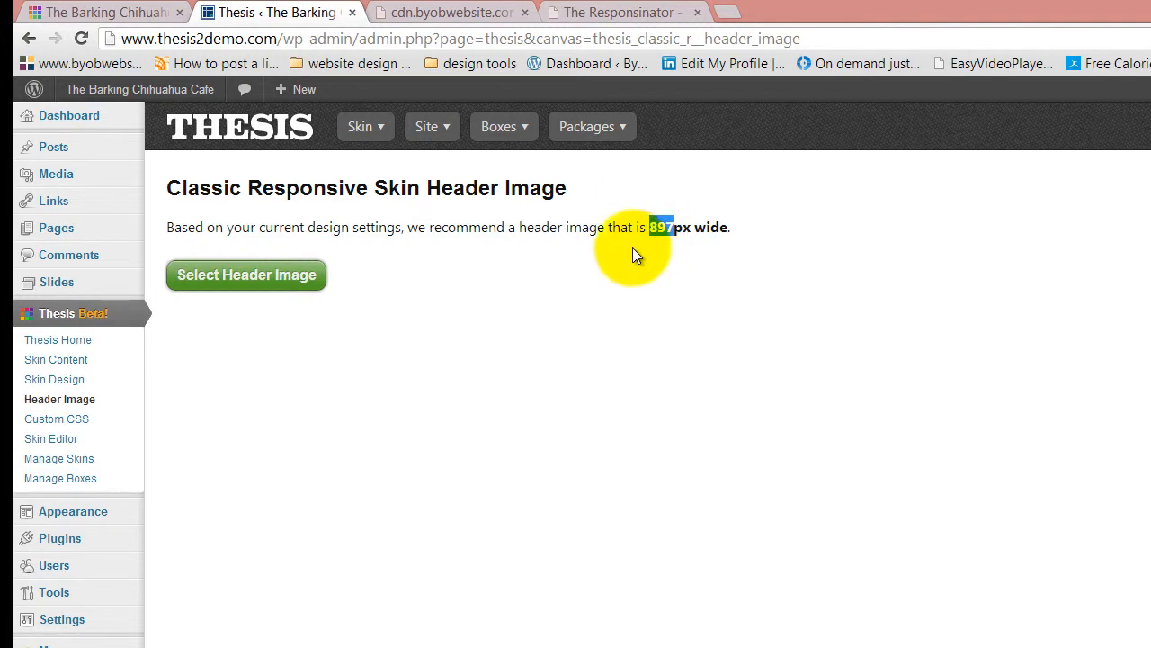
{"action": "mouse_move", "coordinate": [764, 233]}
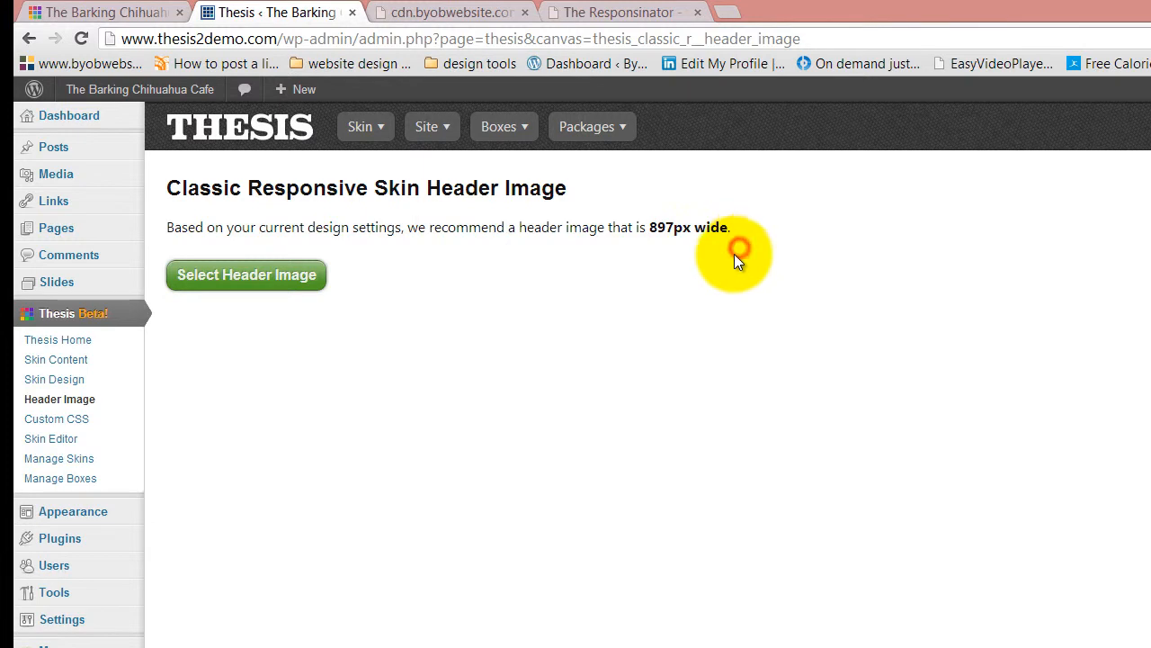
{"action": "mouse_move", "coordinate": [655, 250]}
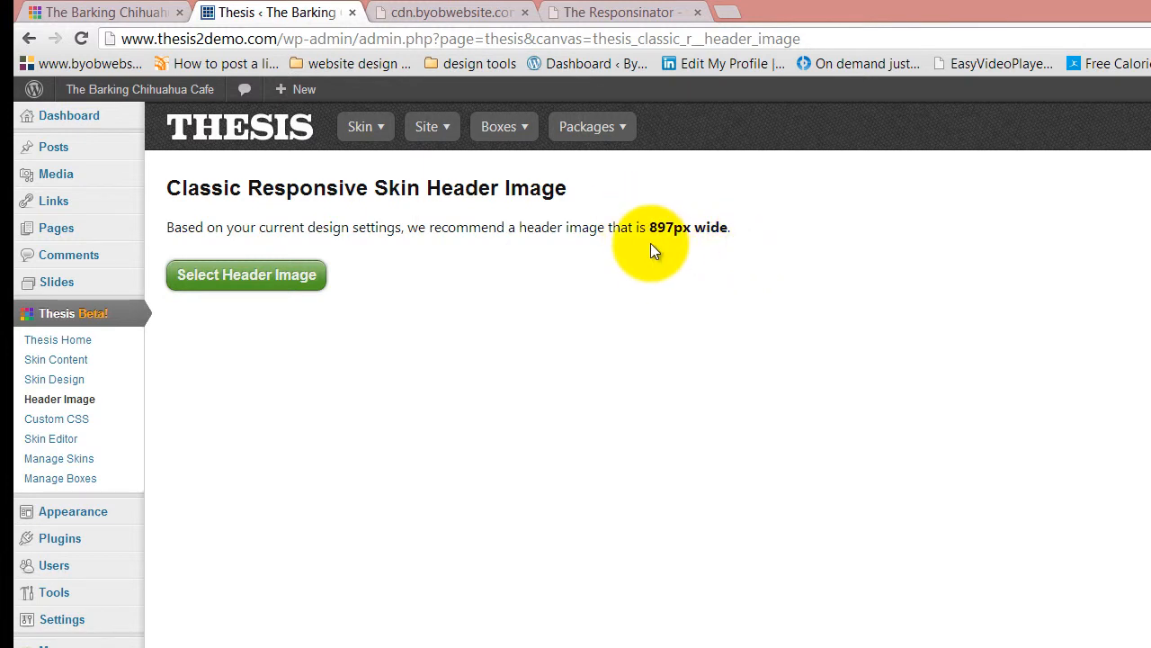
{"action": "mouse_move", "coordinate": [647, 229]}
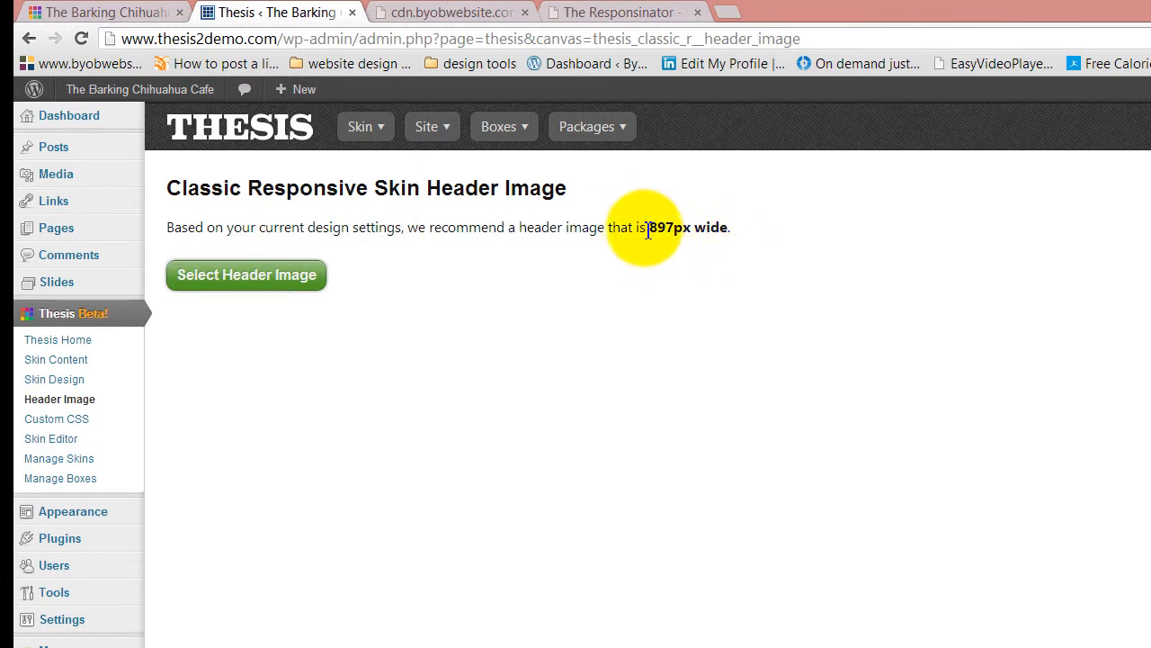
{"action": "left_click_drag", "start_coordinate": [648, 227], "coordinate": [731, 227]}
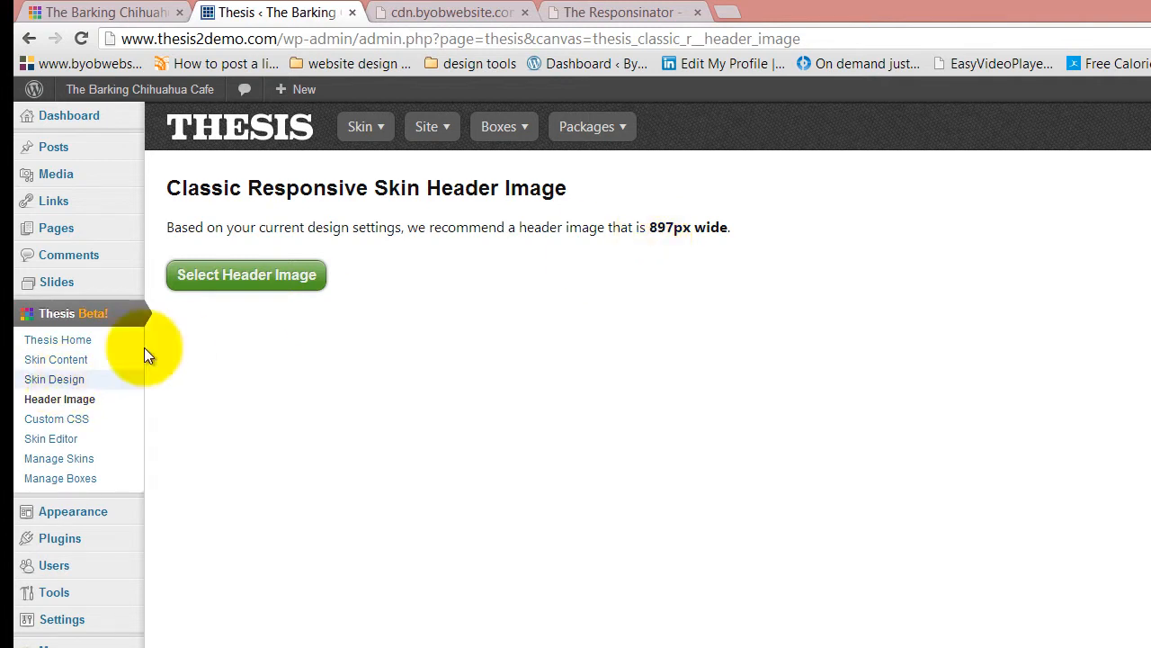
{"action": "left_click", "coordinate": [360, 126]}
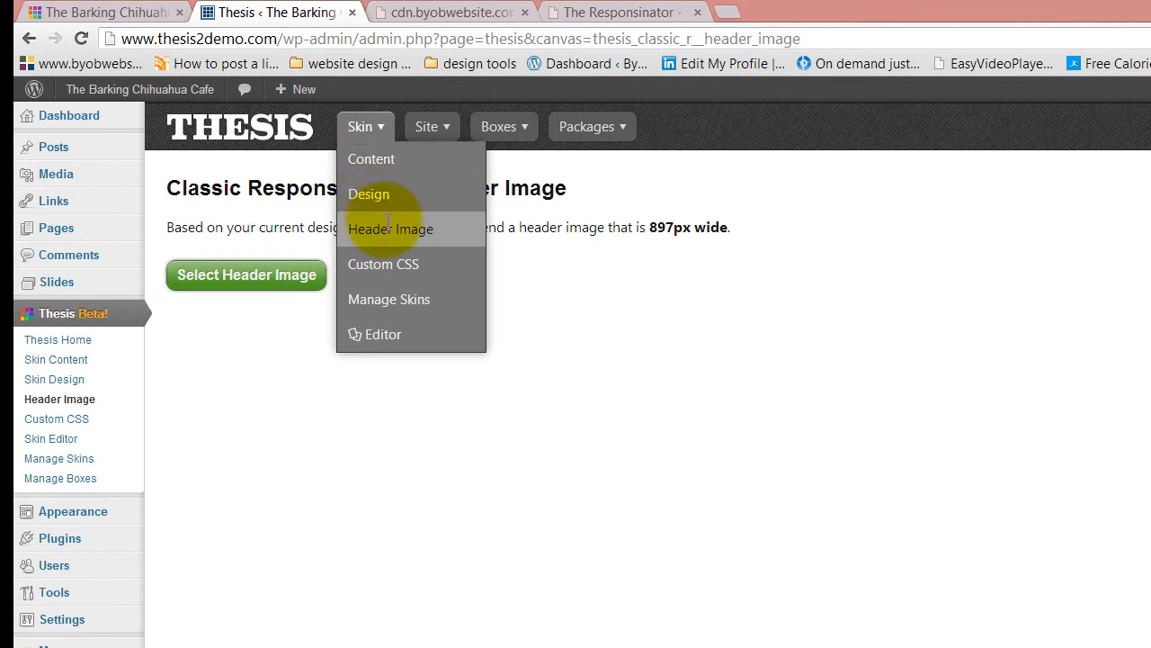
{"action": "left_click", "coordinate": [368, 194]}
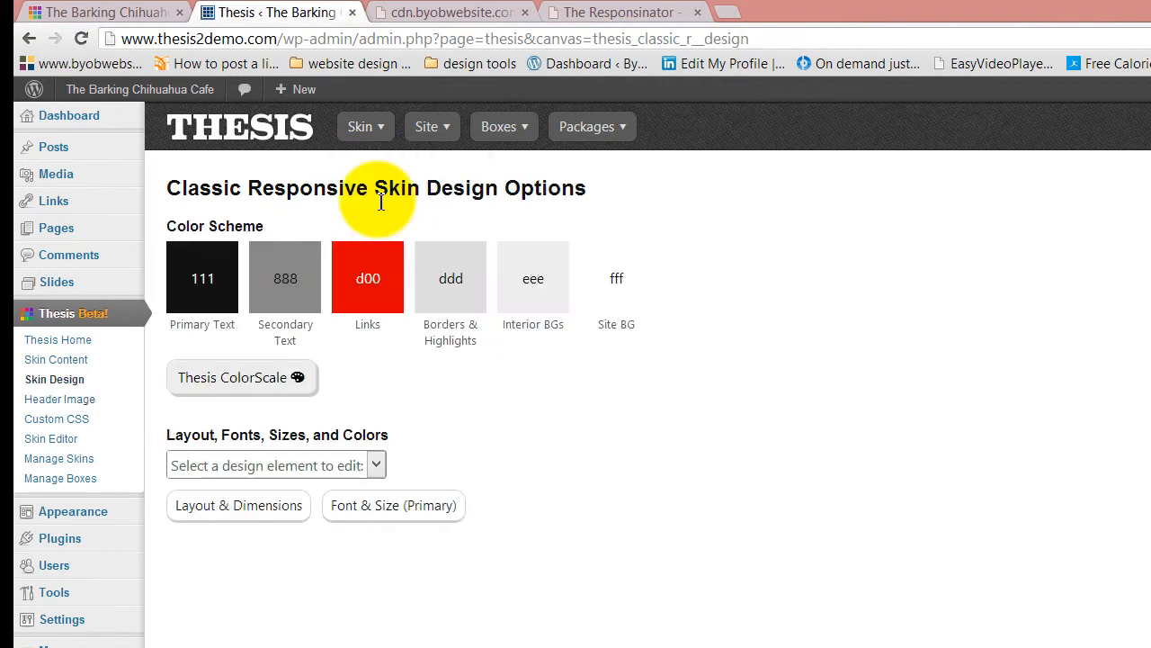
{"action": "left_click", "coordinate": [238, 505]}
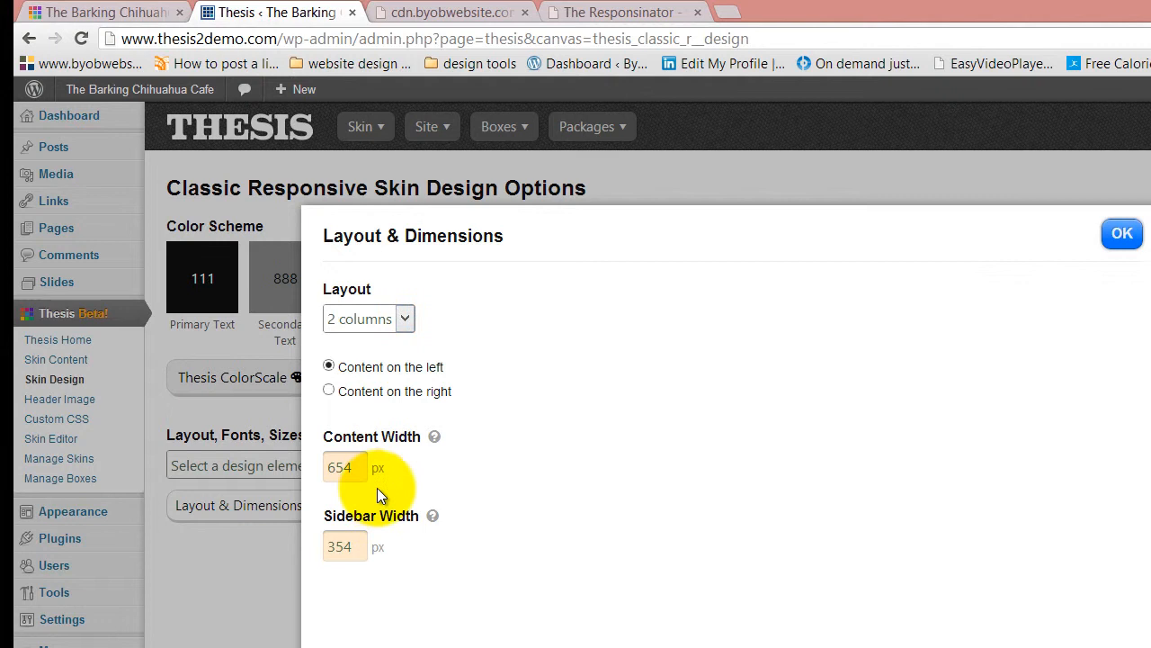
{"action": "left_click", "coordinate": [426, 126]}
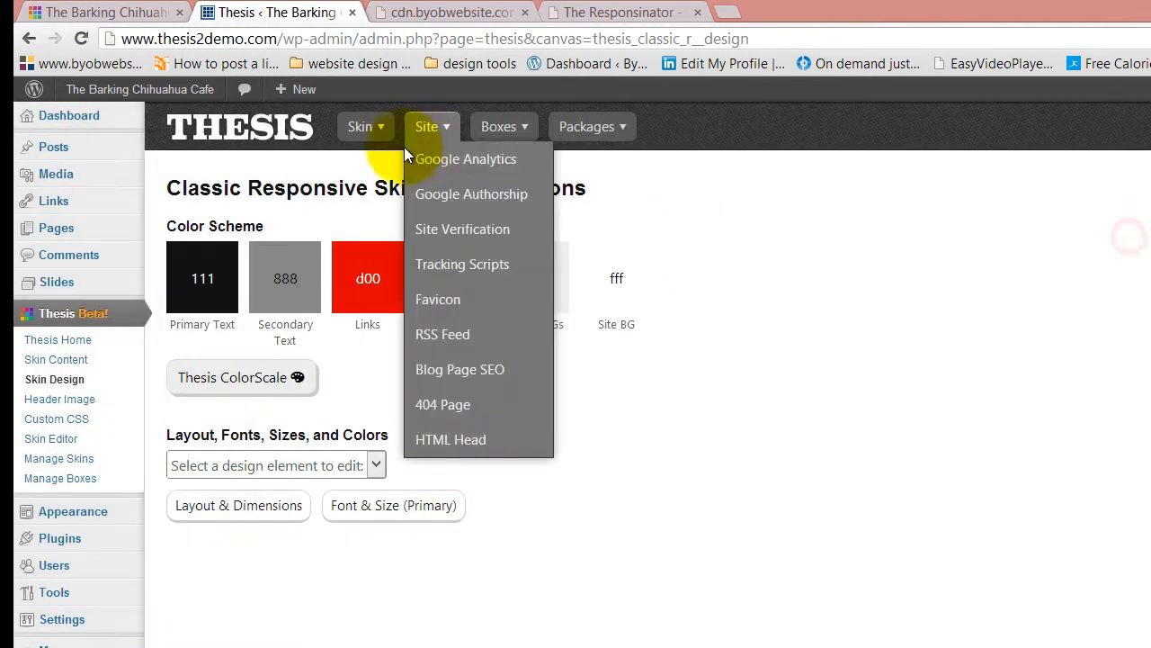
{"action": "left_click", "coordinate": [359, 126]}
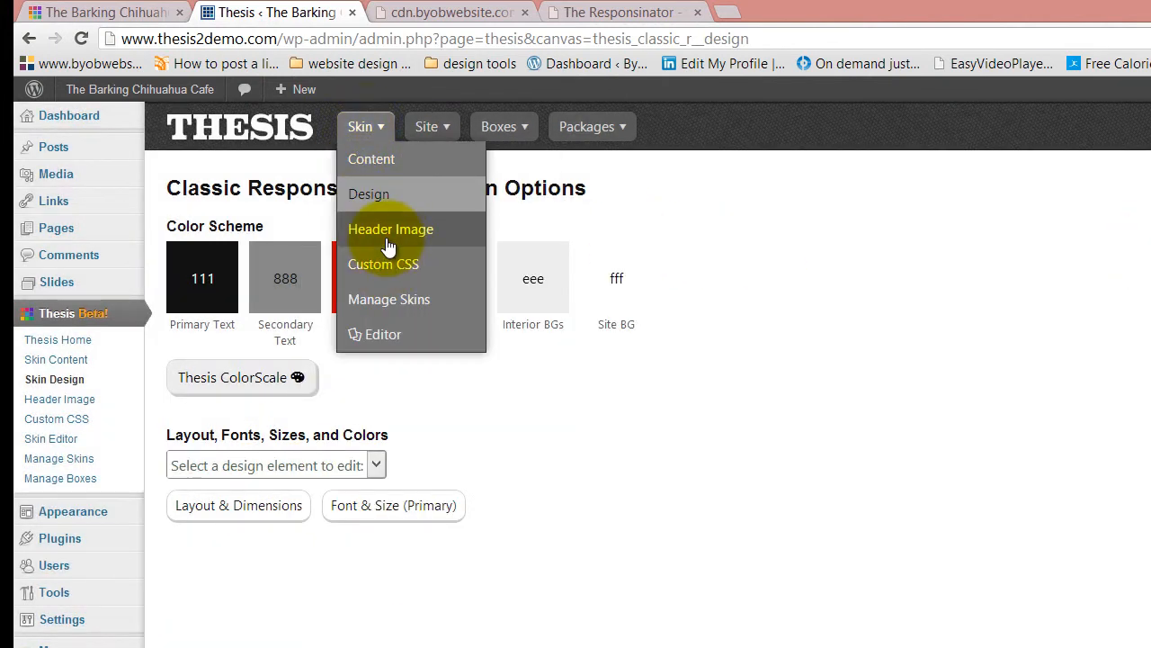
{"action": "left_click", "coordinate": [390, 228]}
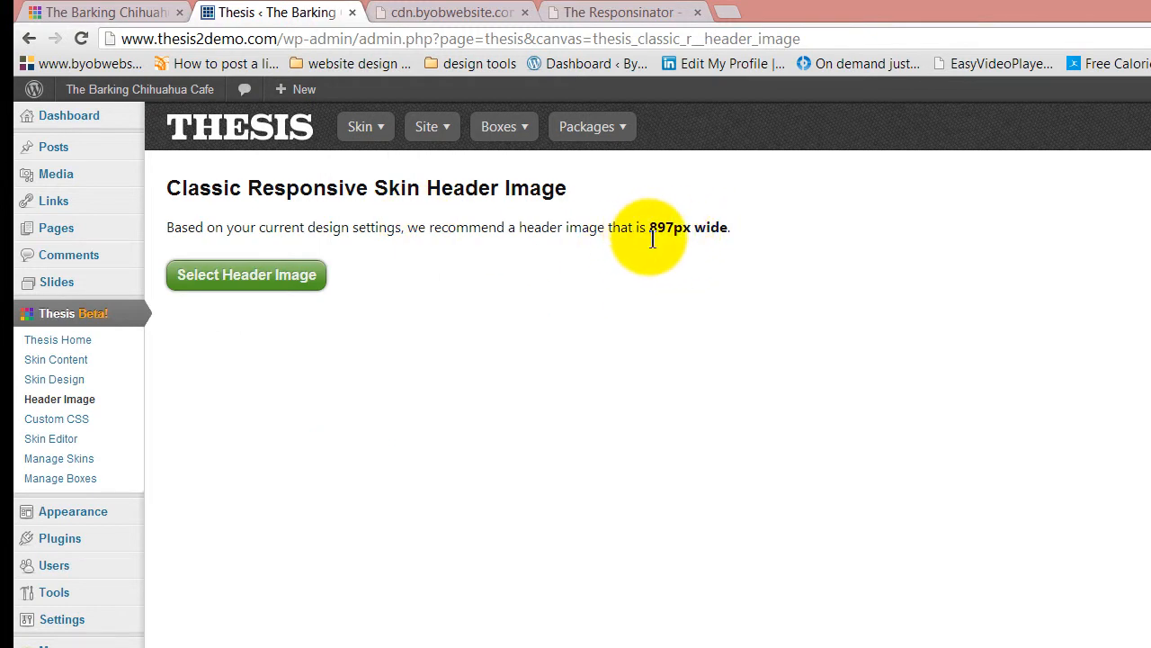
{"action": "mouse_move", "coordinate": [710, 226]}
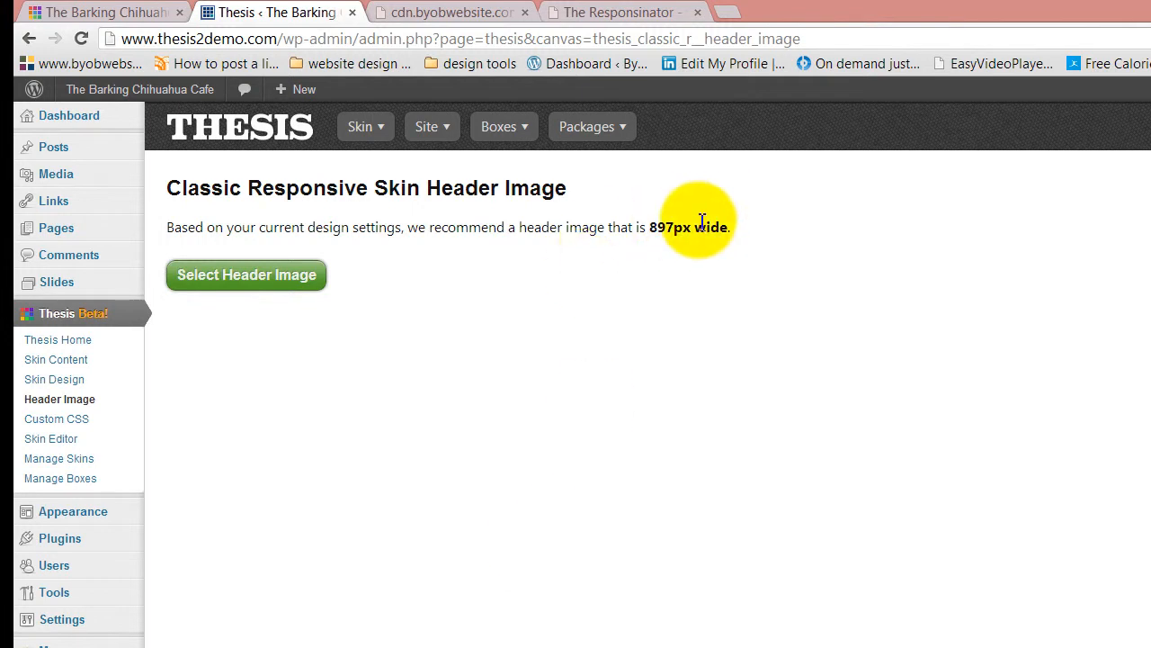
{"action": "mouse_move", "coordinate": [706, 220]}
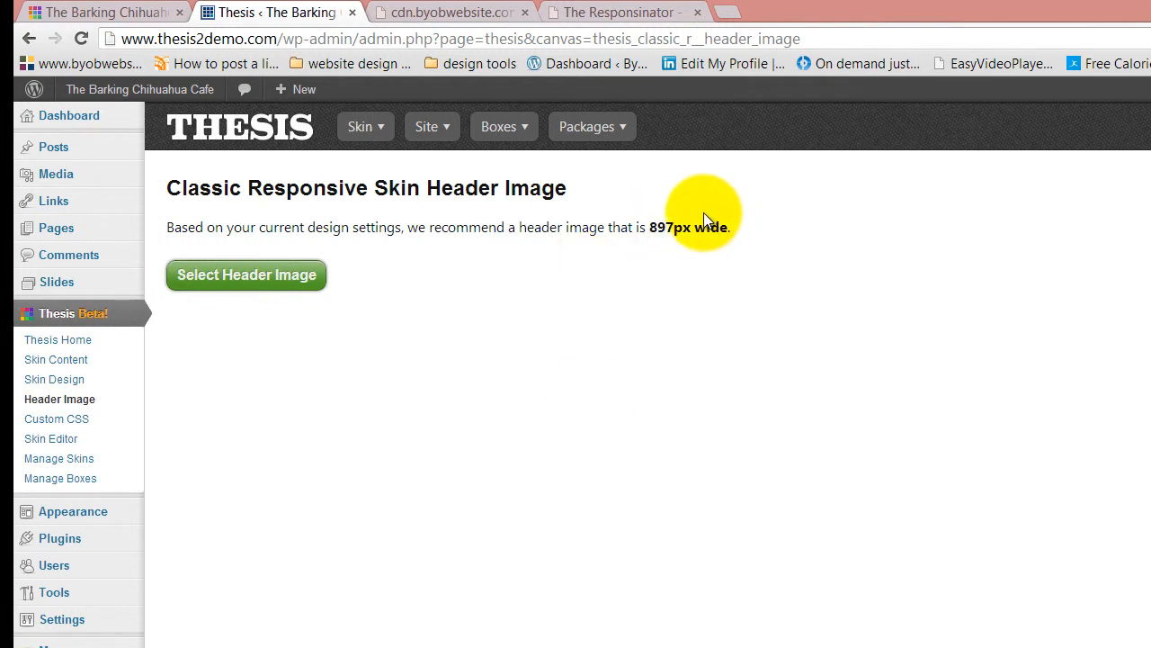
{"action": "mouse_move", "coordinate": [247, 275]}
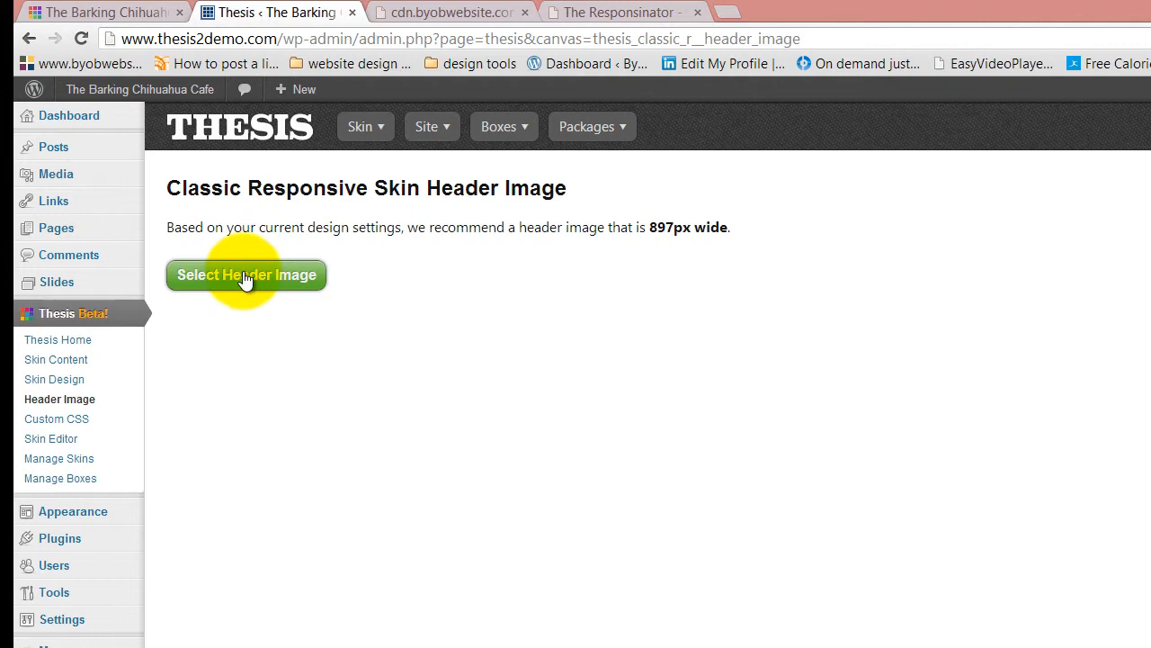
Step: Open the Select a Header Image window on its Upload Files tab
{"action": "left_click", "coordinate": [247, 274]}
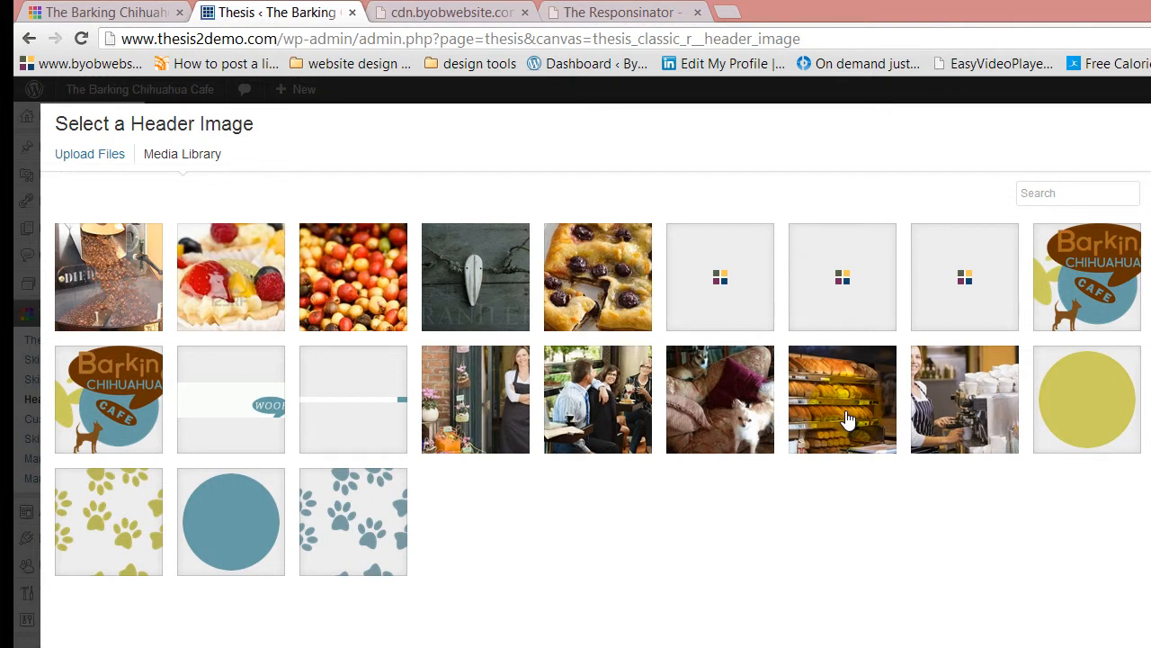
{"action": "mouse_move", "coordinate": [852, 414]}
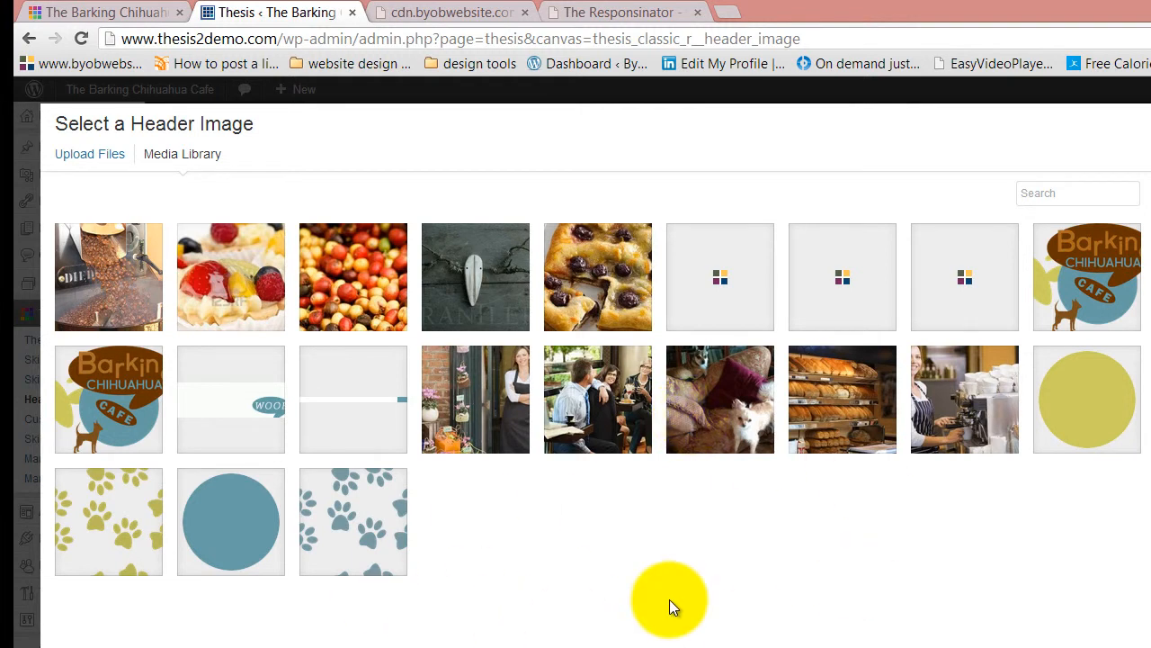
{"action": "mouse_move", "coordinate": [670, 531]}
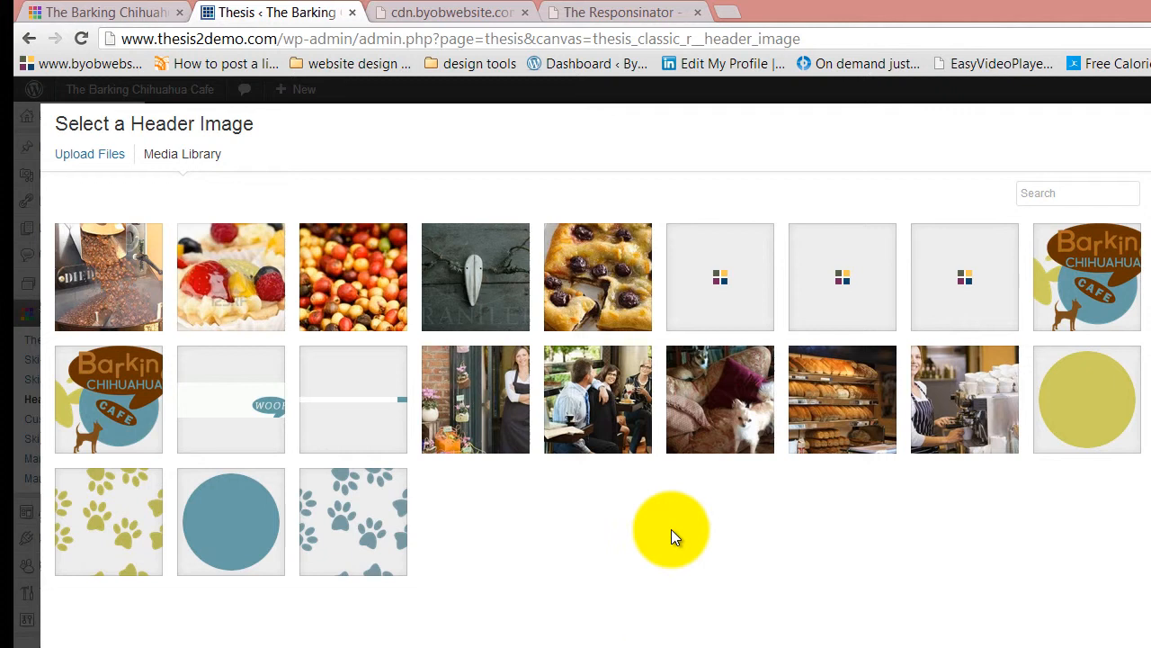
{"action": "left_click", "coordinate": [89, 154]}
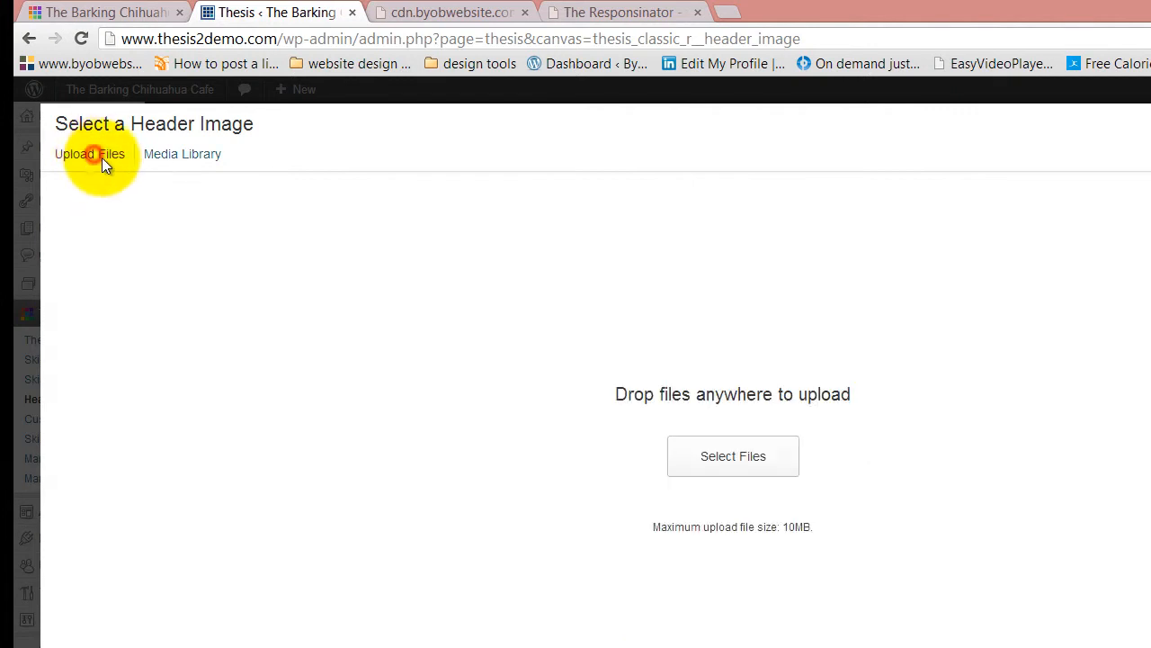
Step: Upload barking-chihuahu-logo-1008.png from the Graphics > tutorial > Barking Chihuahua folder
{"action": "left_click", "coordinate": [733, 456]}
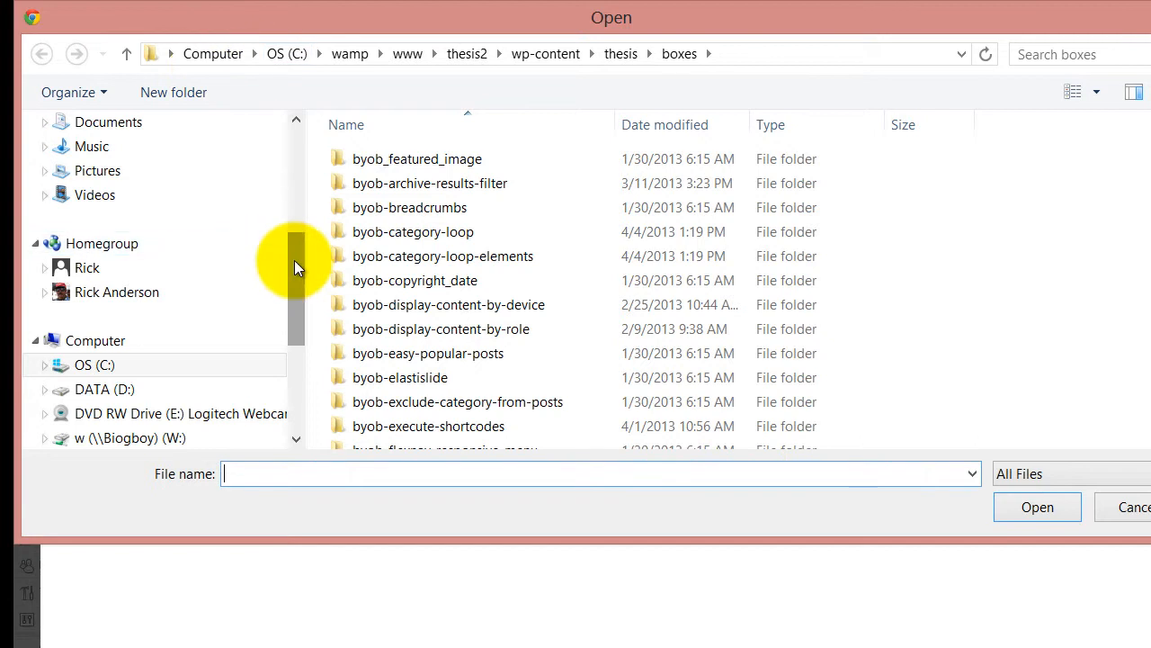
{"action": "scroll", "scroll_direction": "down", "scroll_amount": 3}
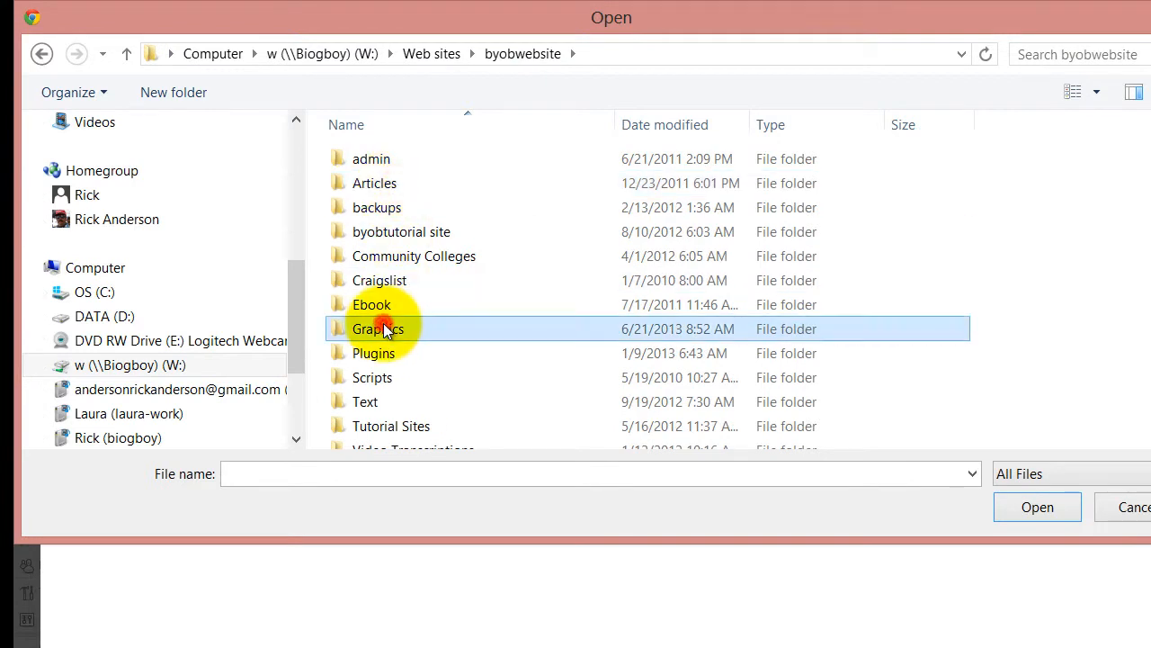
{"action": "double_click", "coordinate": [377, 328]}
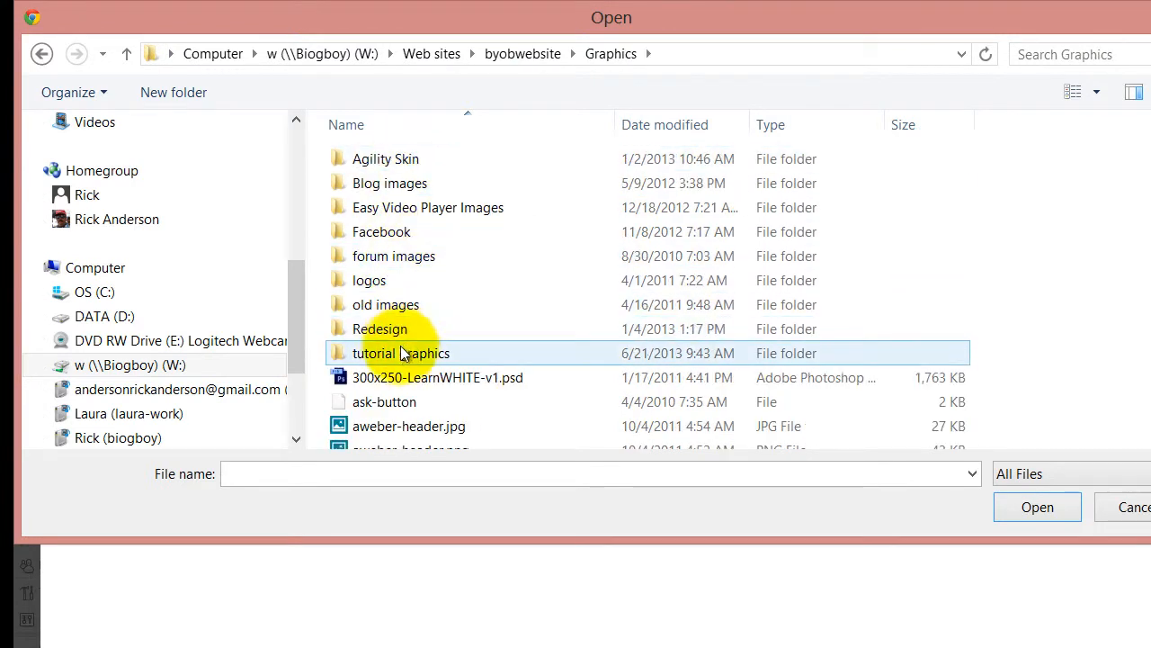
{"action": "double_click", "coordinate": [402, 353]}
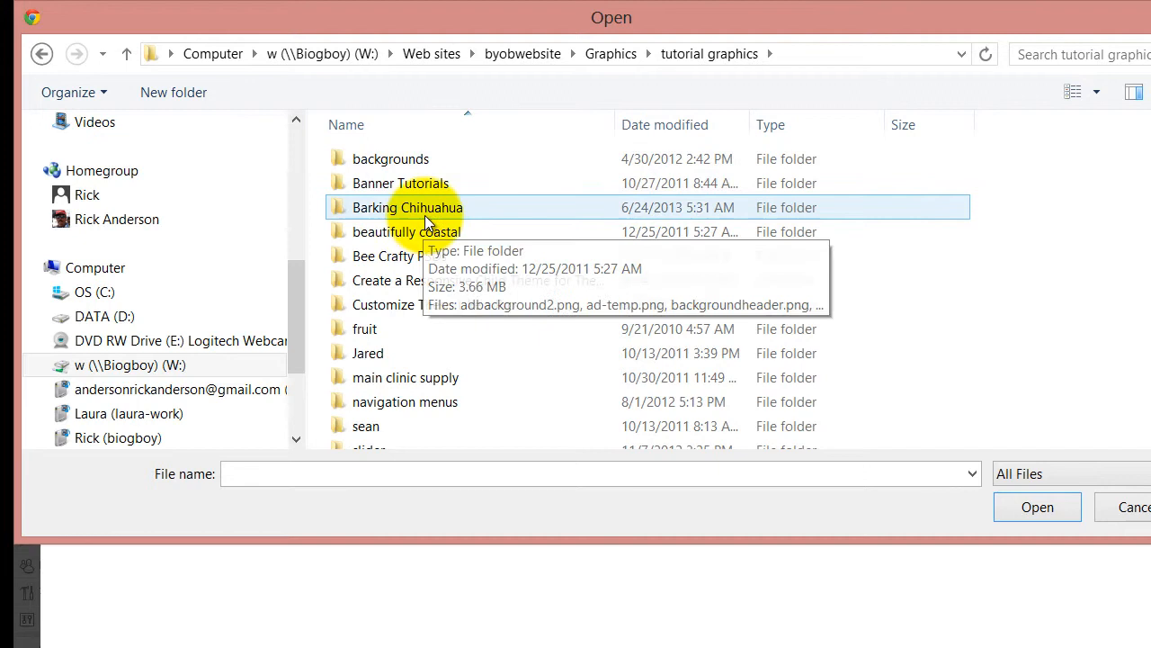
{"action": "double_click", "coordinate": [407, 207]}
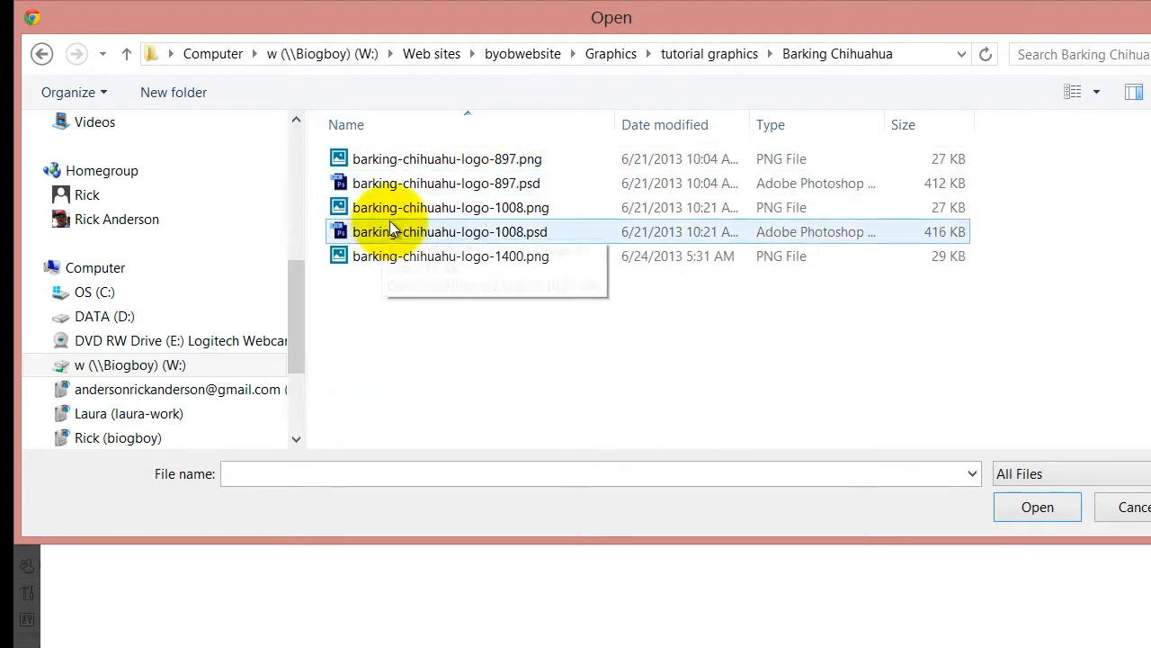
{"action": "left_click", "coordinate": [450, 207]}
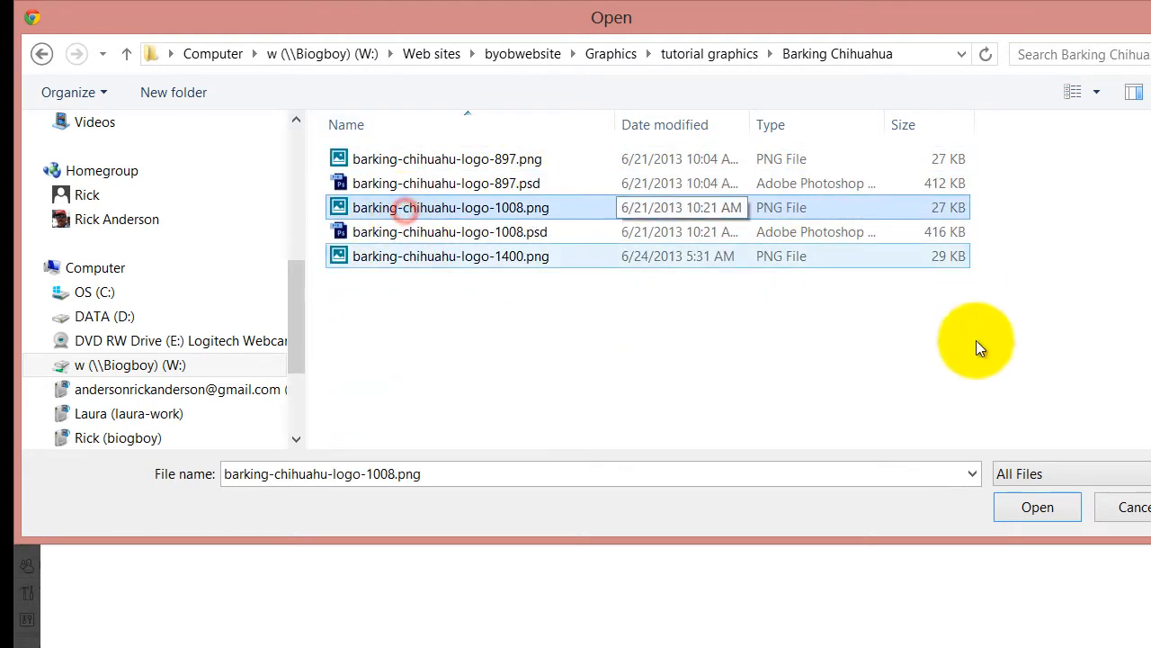
{"action": "left_click", "coordinate": [1037, 506]}
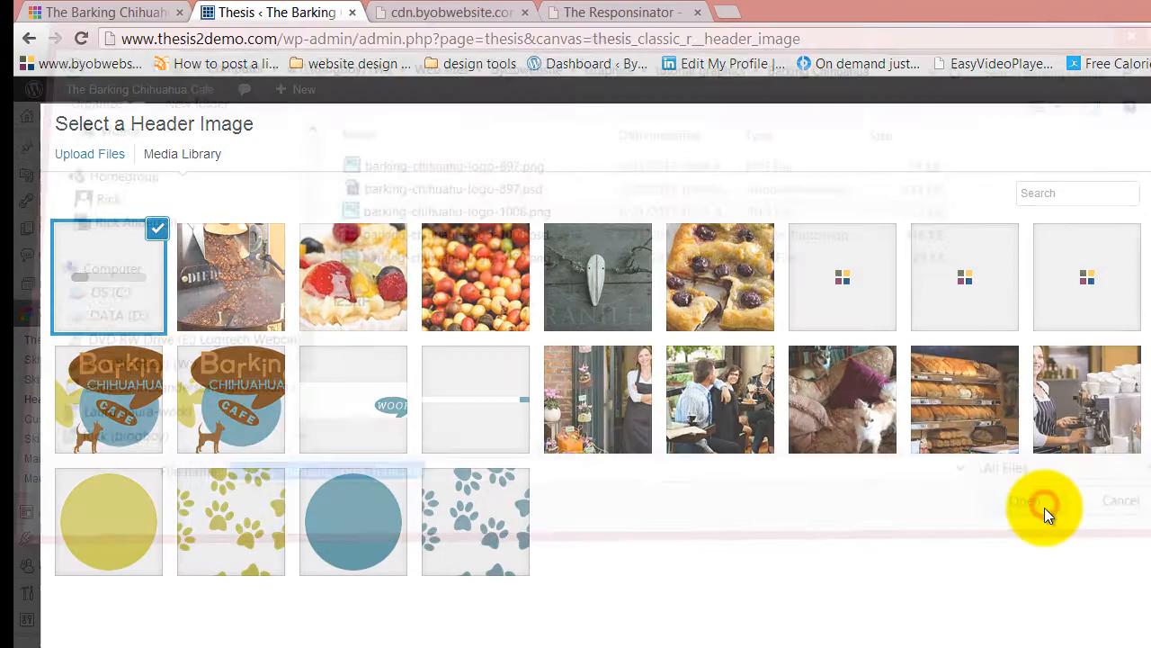
Step: Make the uploaded barking-chihuahu-logo-1008.png the Thesis header image
{"action": "left_click", "coordinate": [1039, 500]}
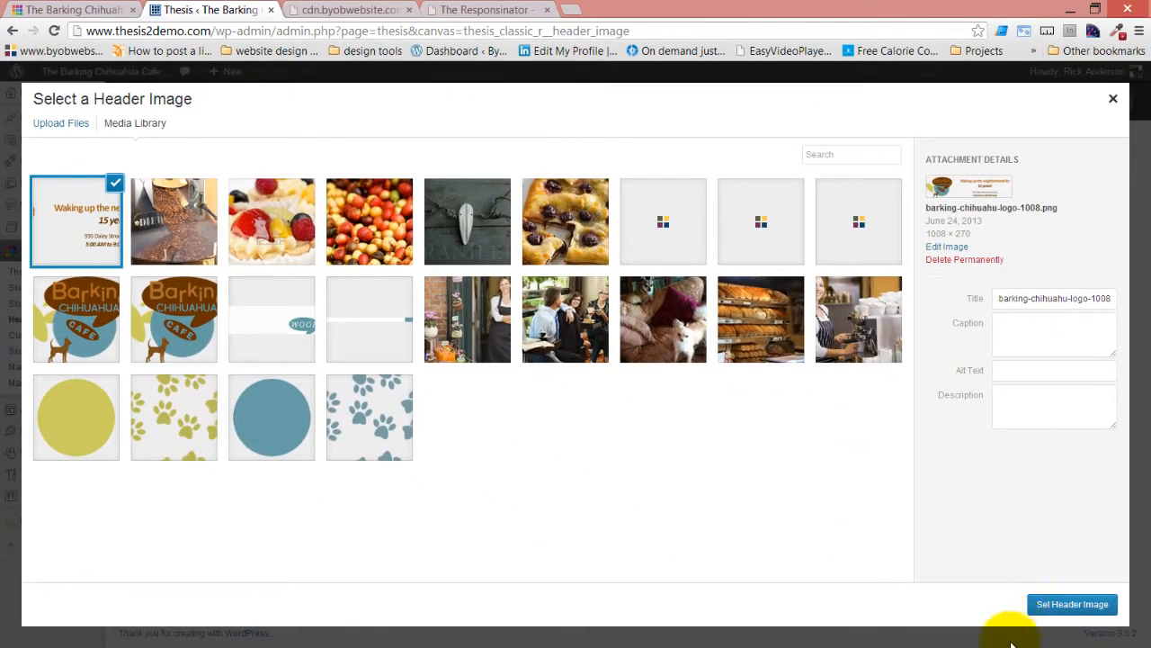
{"action": "mouse_move", "coordinate": [1081, 421]}
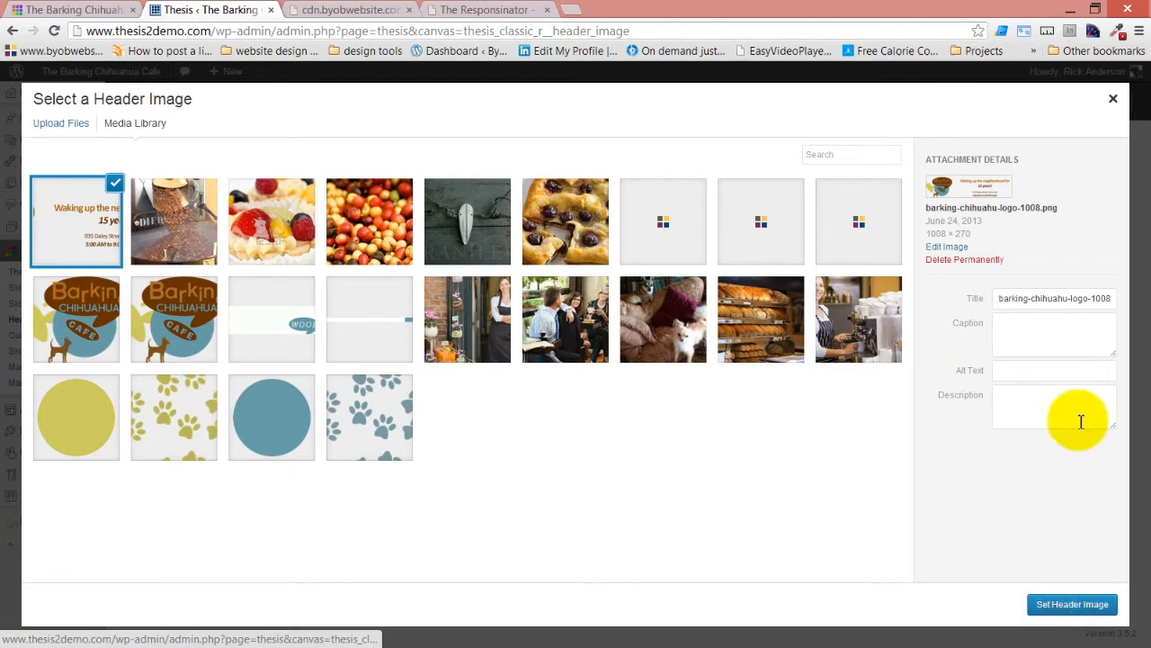
{"action": "left_click", "coordinate": [1072, 603]}
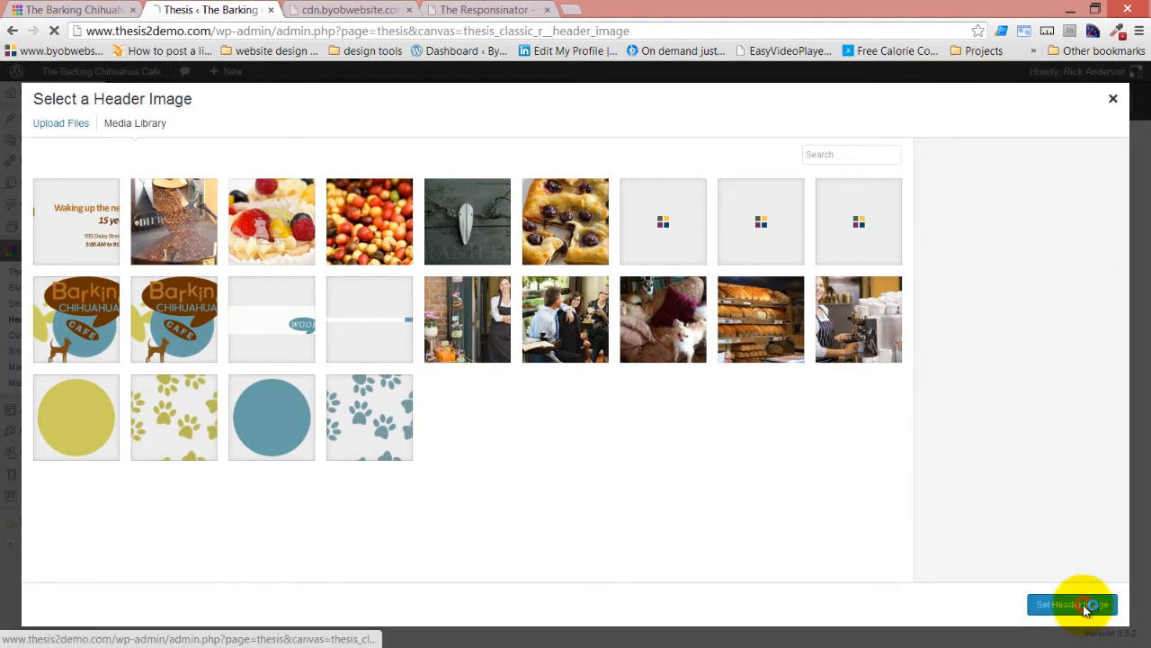
{"action": "left_click", "coordinate": [1070, 604]}
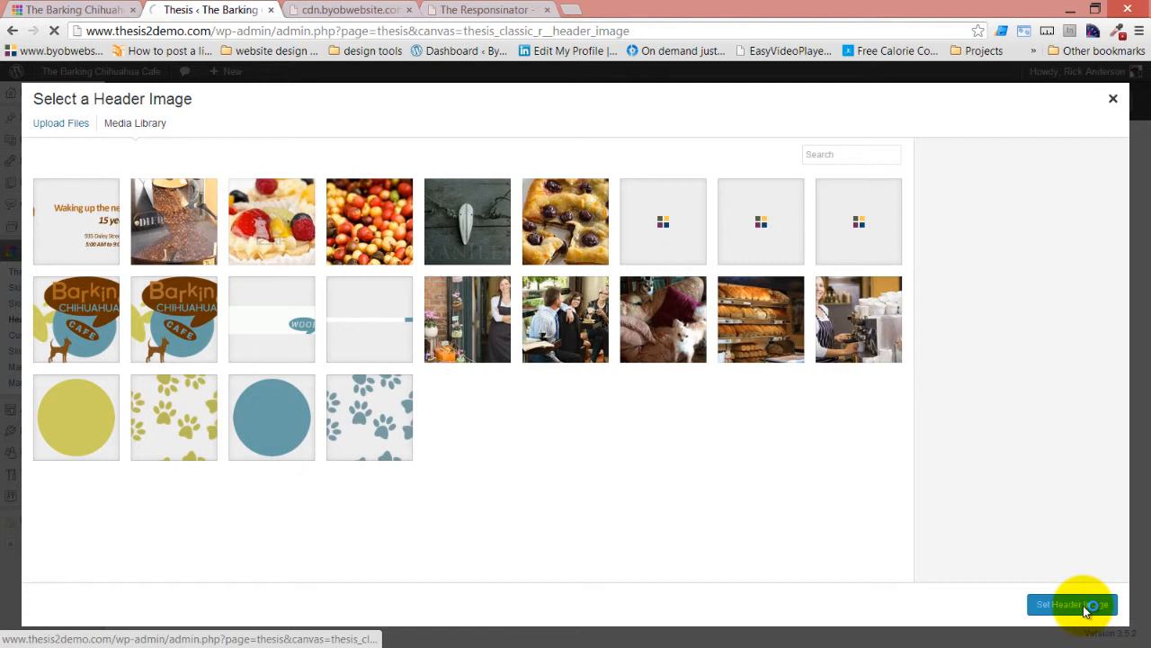
{"action": "left_click", "coordinate": [1070, 604]}
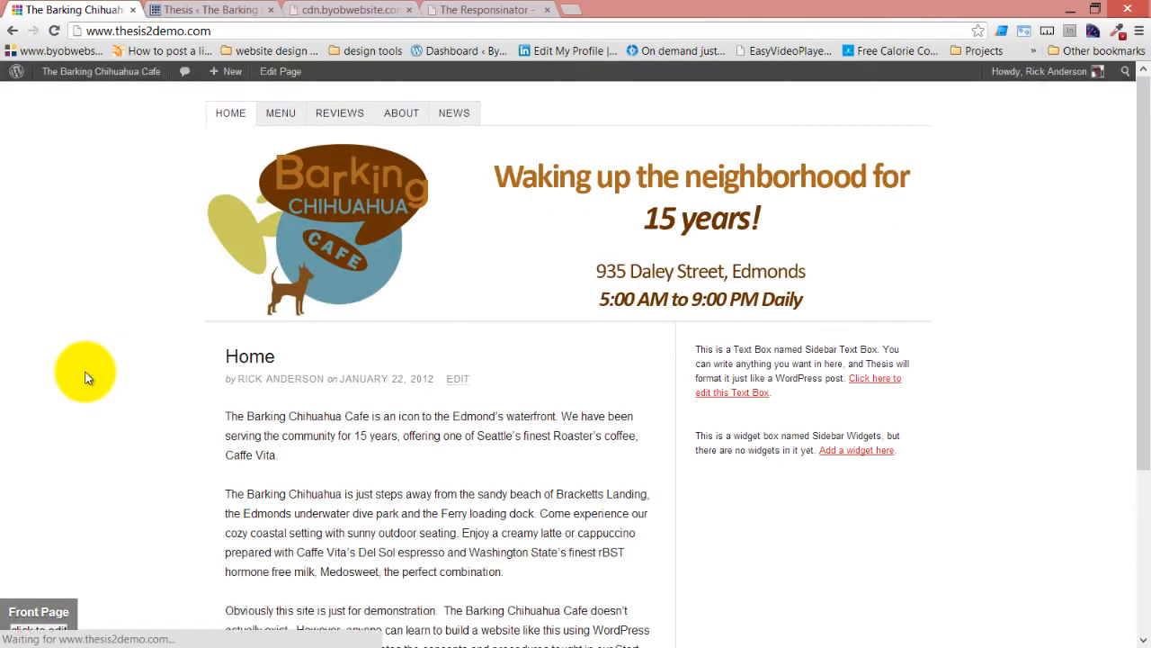
{"action": "mouse_move", "coordinate": [724, 229]}
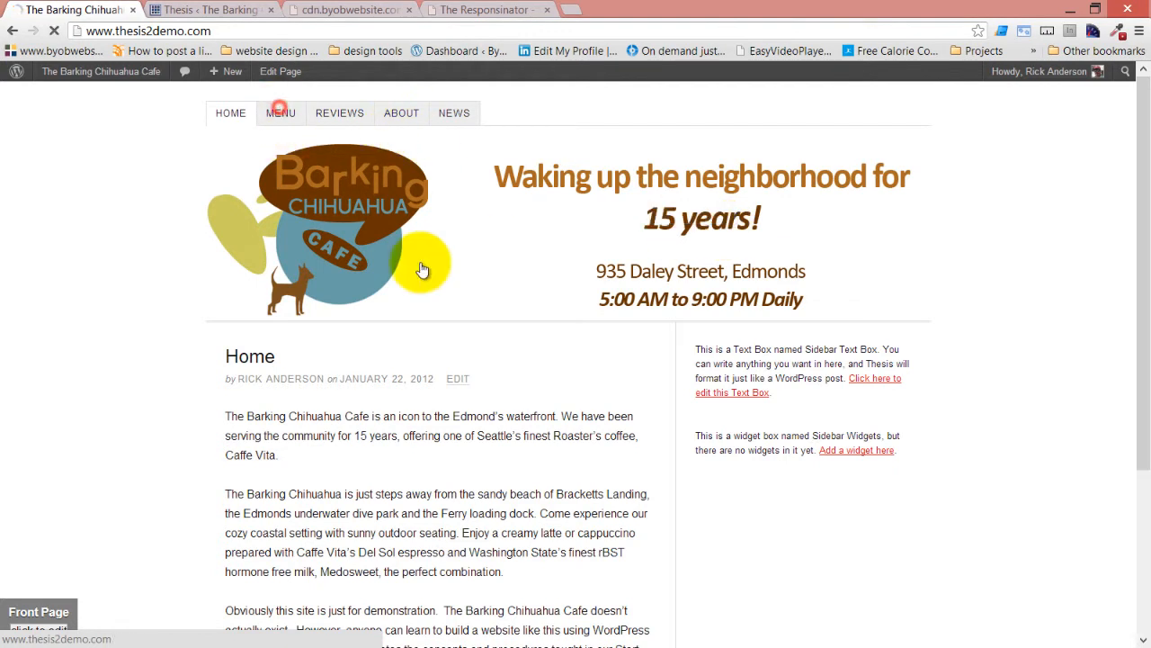
{"action": "left_click", "coordinate": [281, 112]}
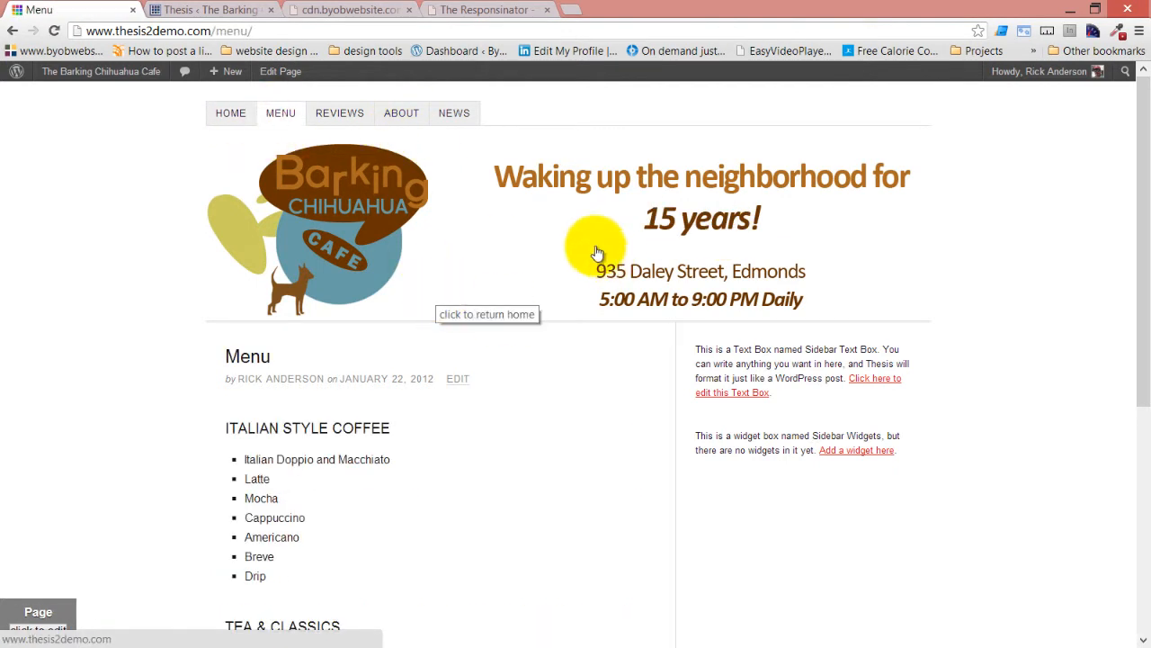
{"action": "left_click", "coordinate": [593, 248]}
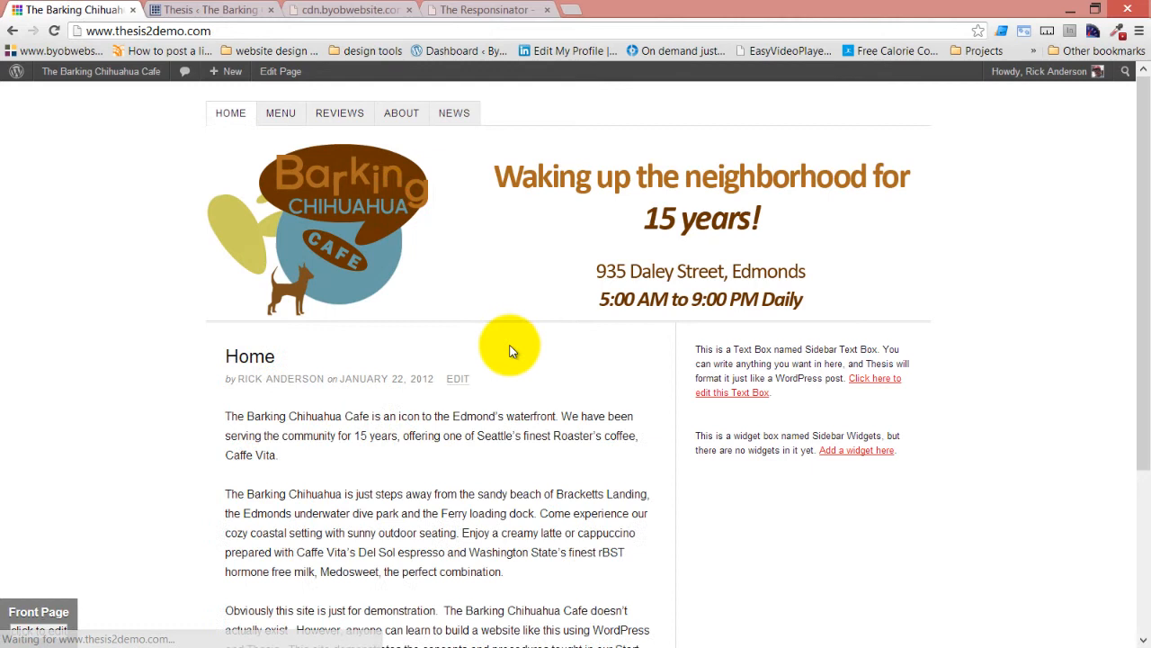
{"action": "mouse_move", "coordinate": [293, 337]}
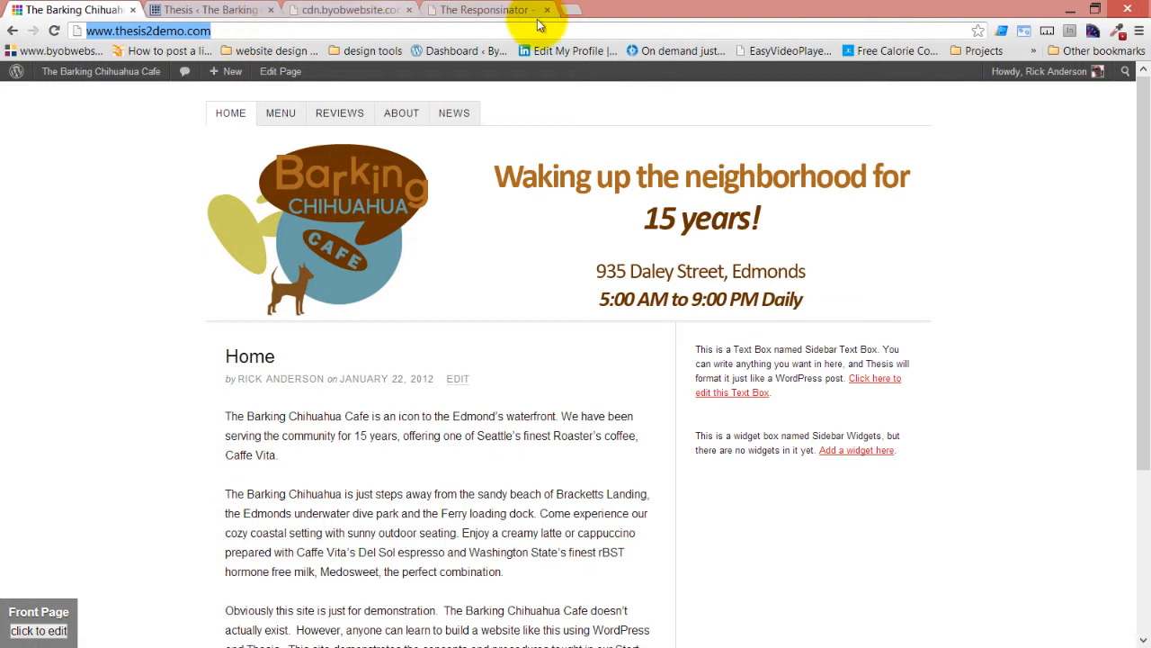
{"action": "left_click", "coordinate": [486, 10]}
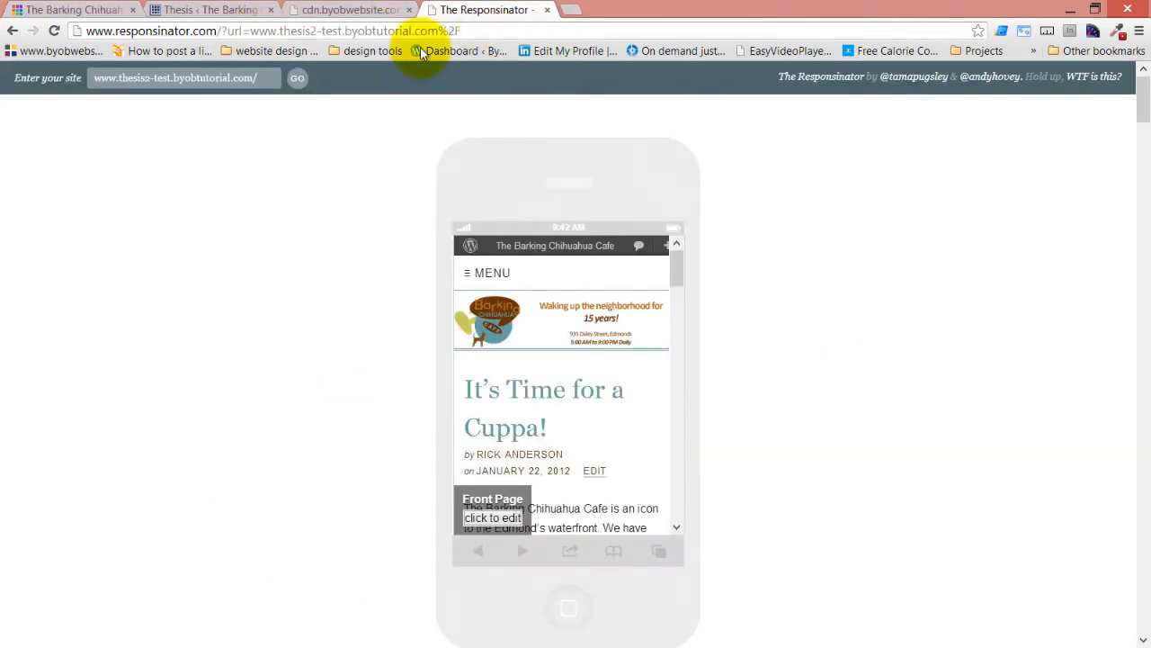
{"action": "left_click", "coordinate": [180, 77]}
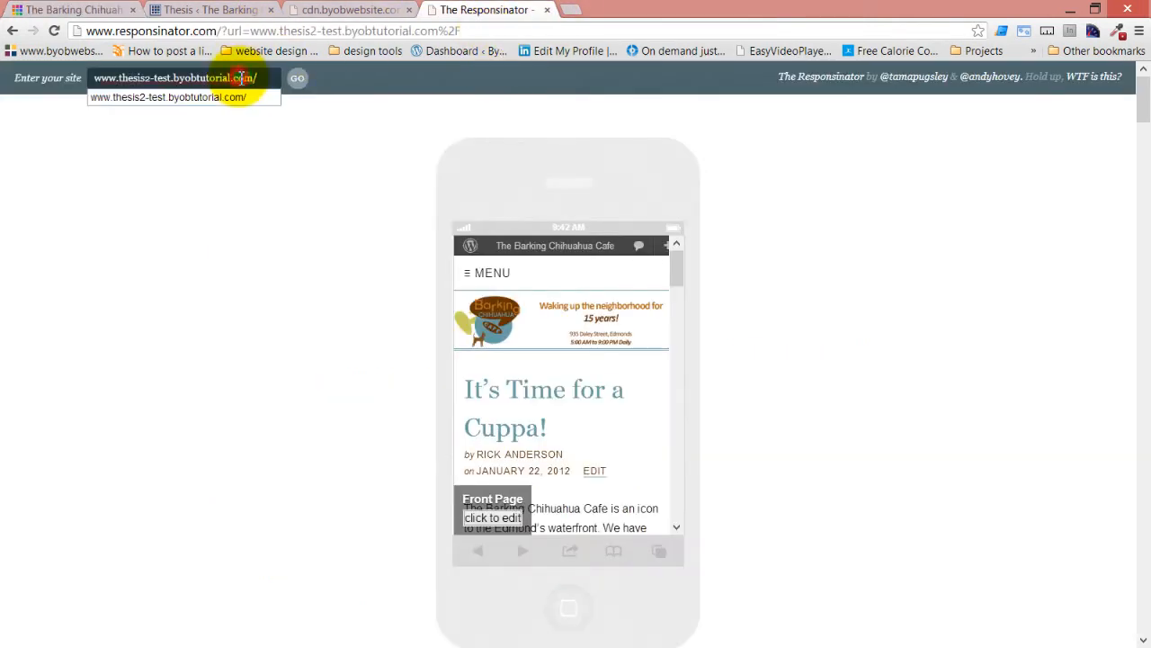
{"action": "left_click", "coordinate": [297, 78]}
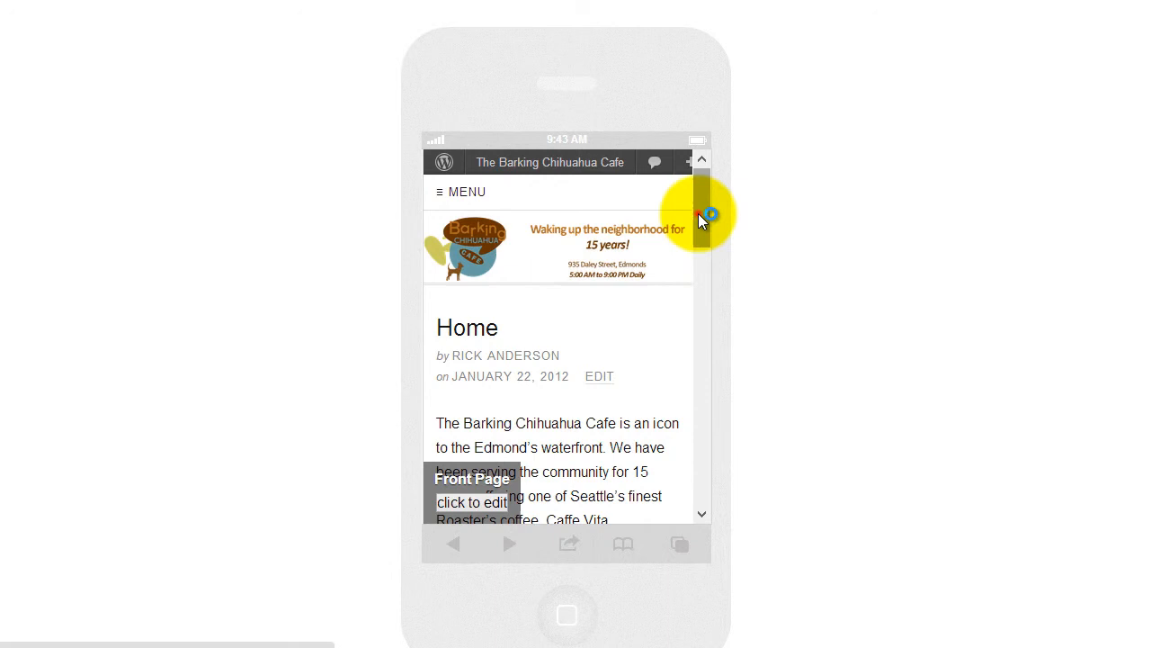
{"action": "scroll", "scroll_direction": "down", "scroll_amount": 3}
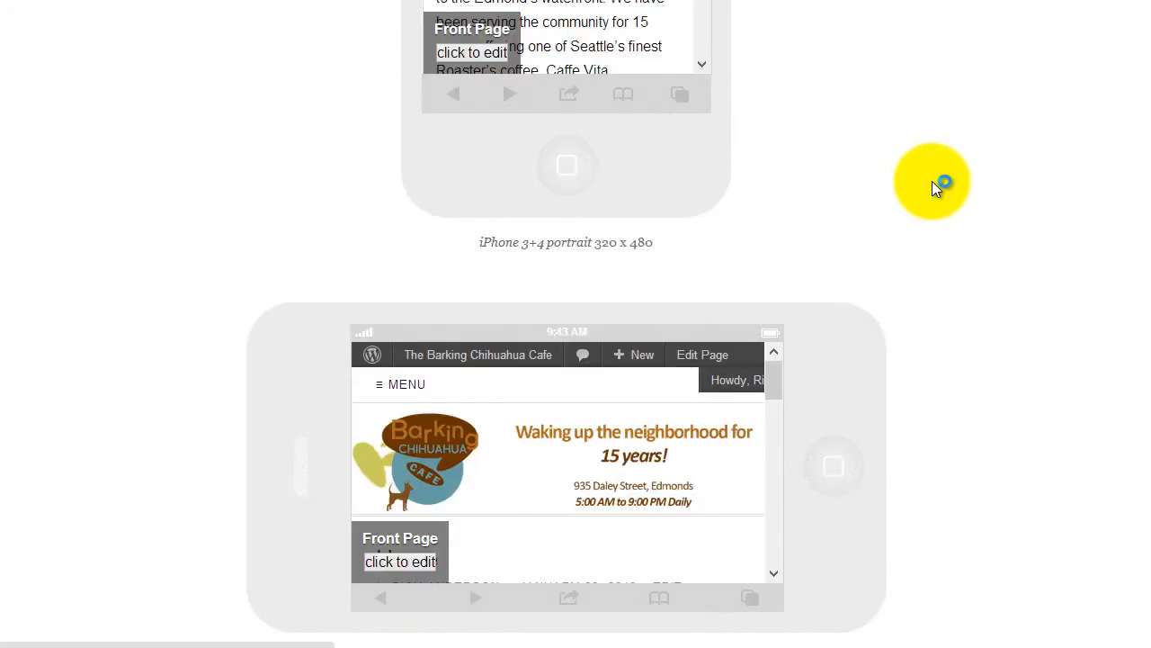
{"action": "scroll", "scroll_direction": "down", "scroll_amount": 3}
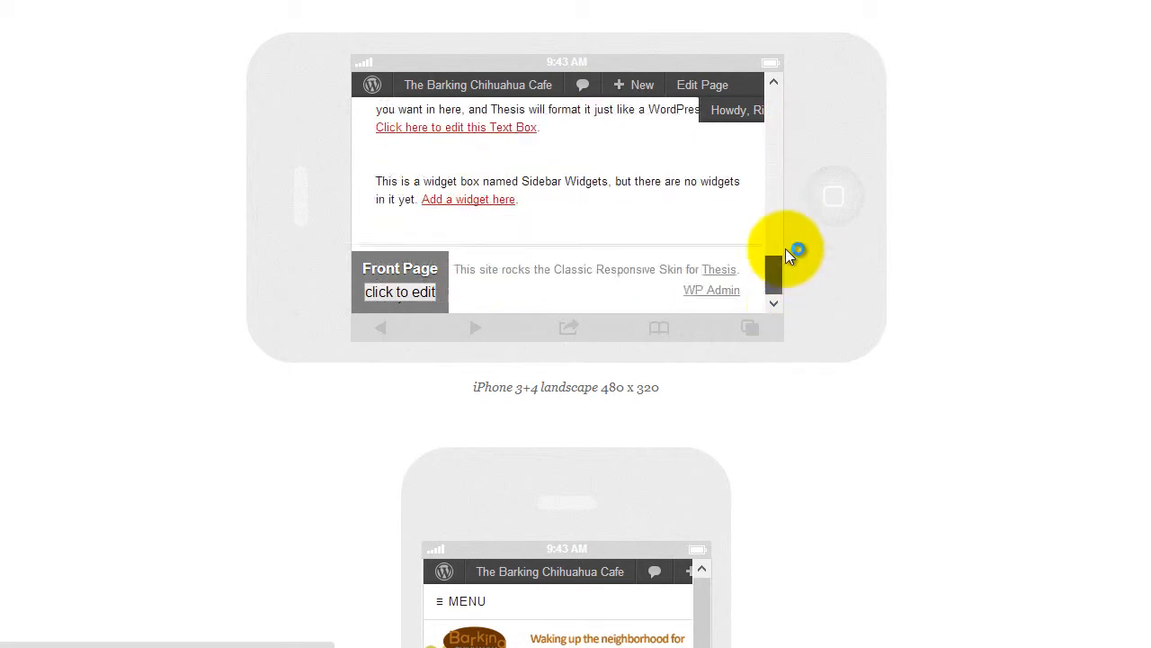
{"action": "scroll", "scroll_direction": "down", "scroll_amount": 3}
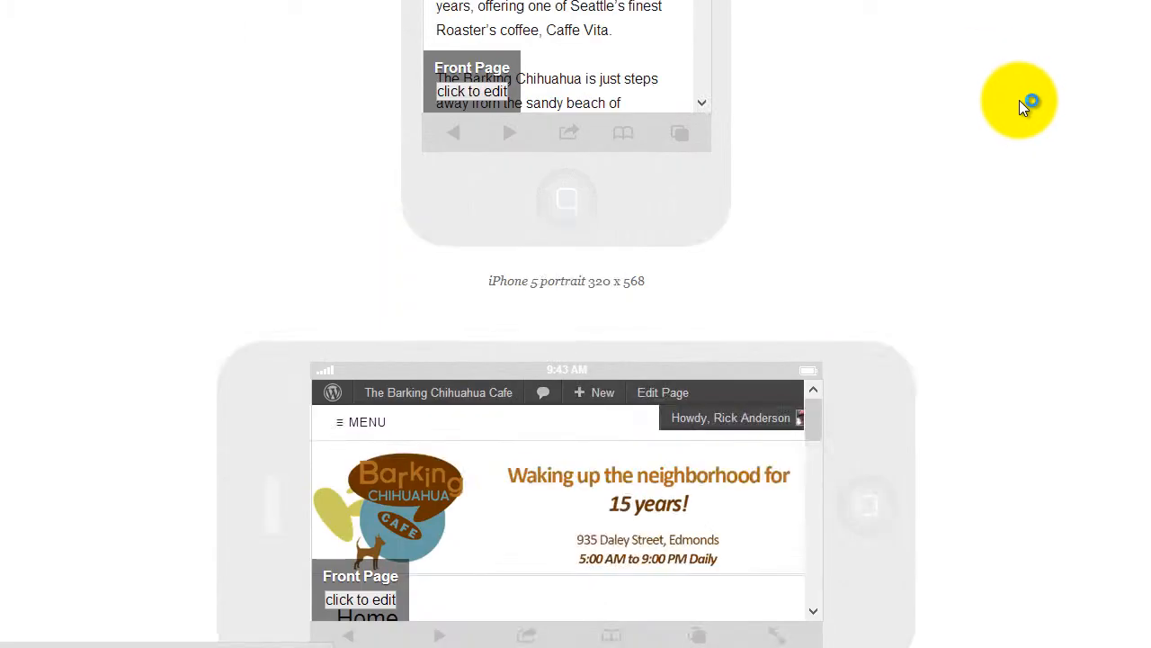
{"action": "scroll", "scroll_direction": "down", "scroll_amount": 3}
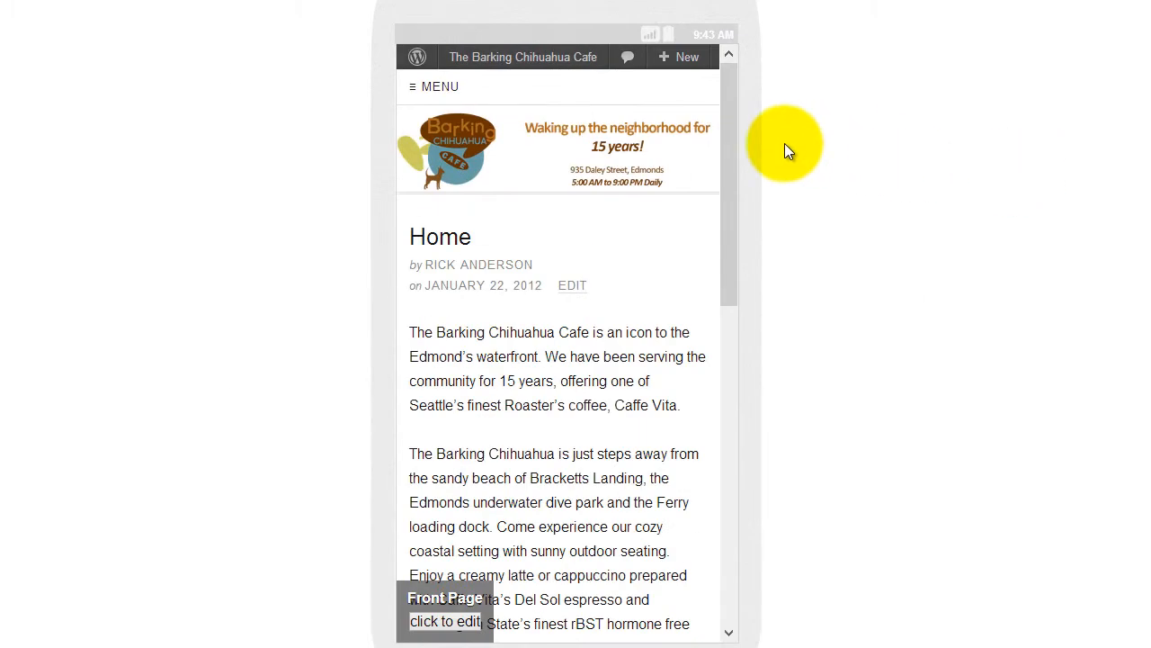
{"action": "scroll", "scroll_direction": "down", "scroll_amount": 3}
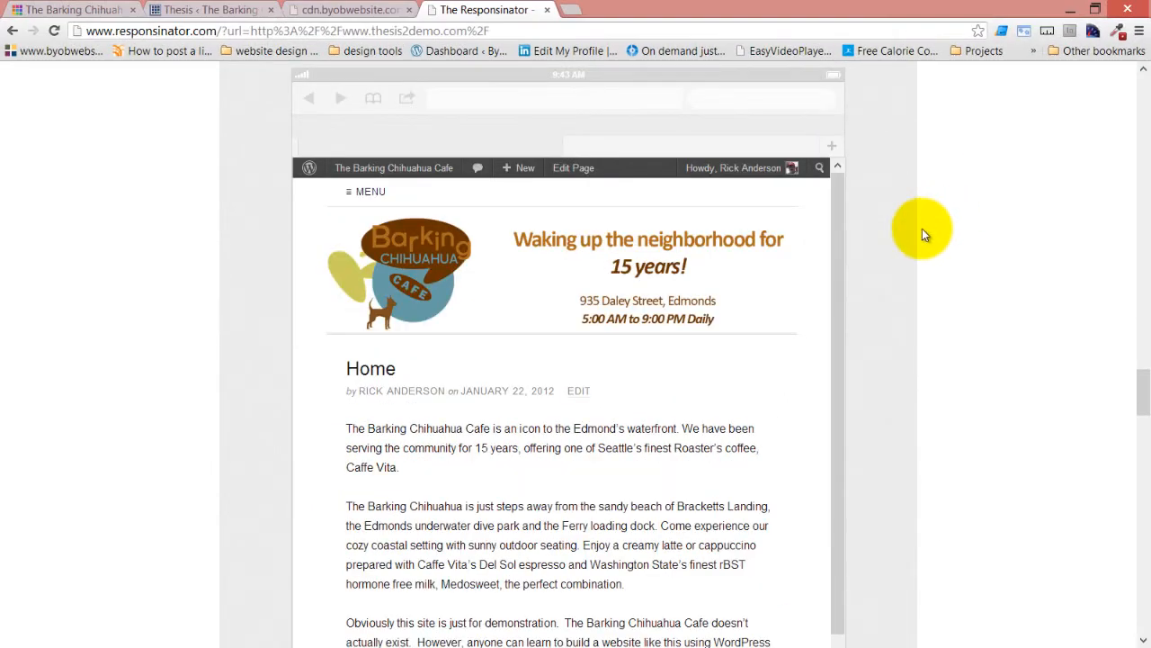
{"action": "scroll", "scroll_direction": "down", "scroll_amount": 3}
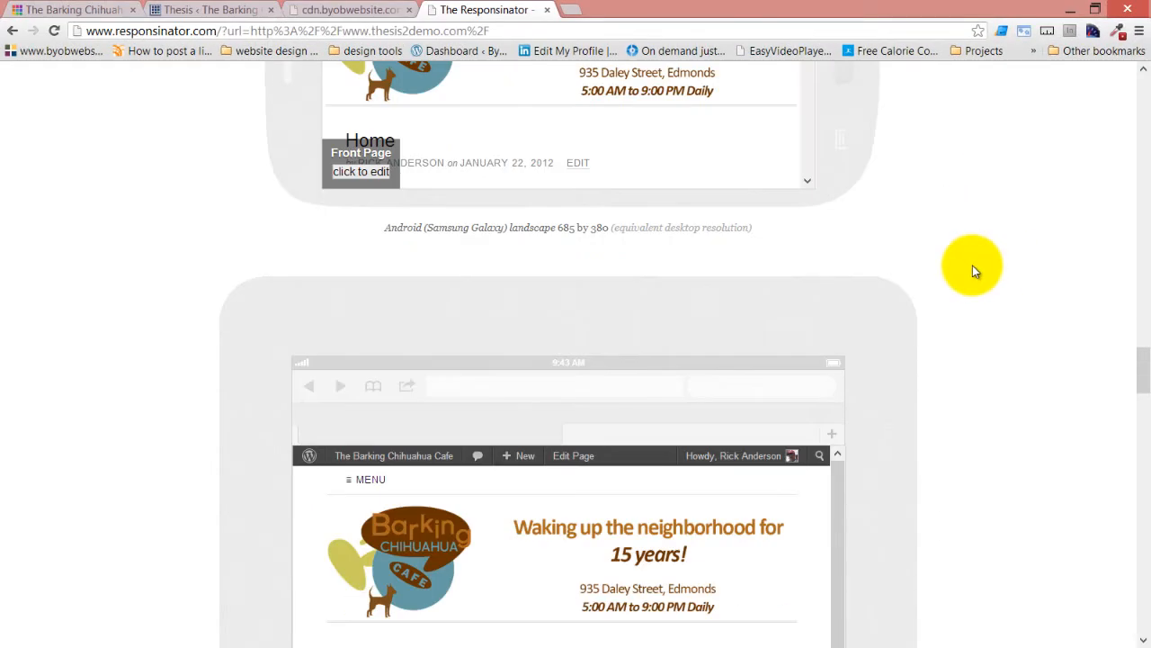
{"action": "left_click", "coordinate": [207, 10]}
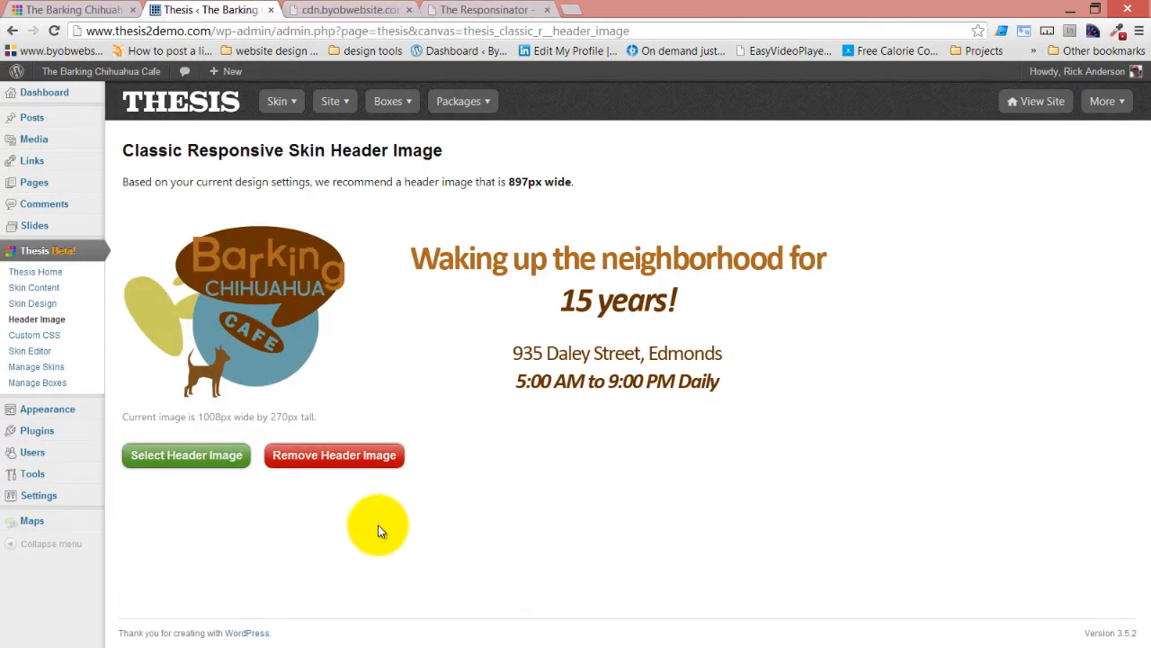
{"action": "mouse_move", "coordinate": [693, 268]}
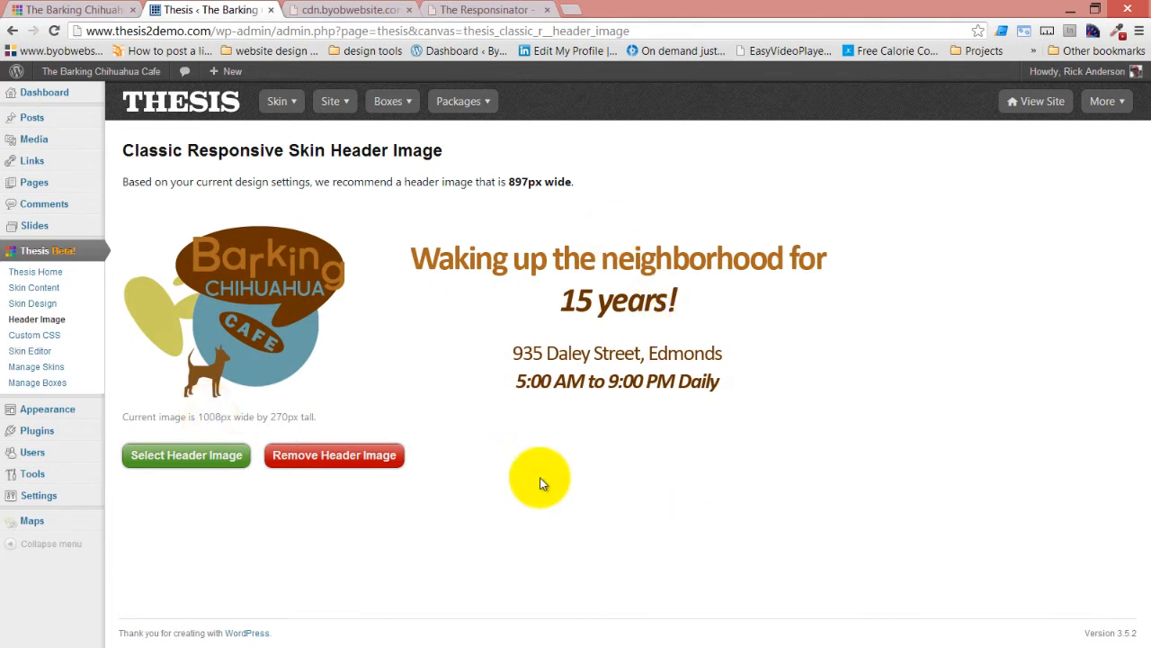
Step: Upload barking-chihuahu-logo-1400.png (1400×270) as the header image and view the live site
{"action": "left_click", "coordinate": [186, 455]}
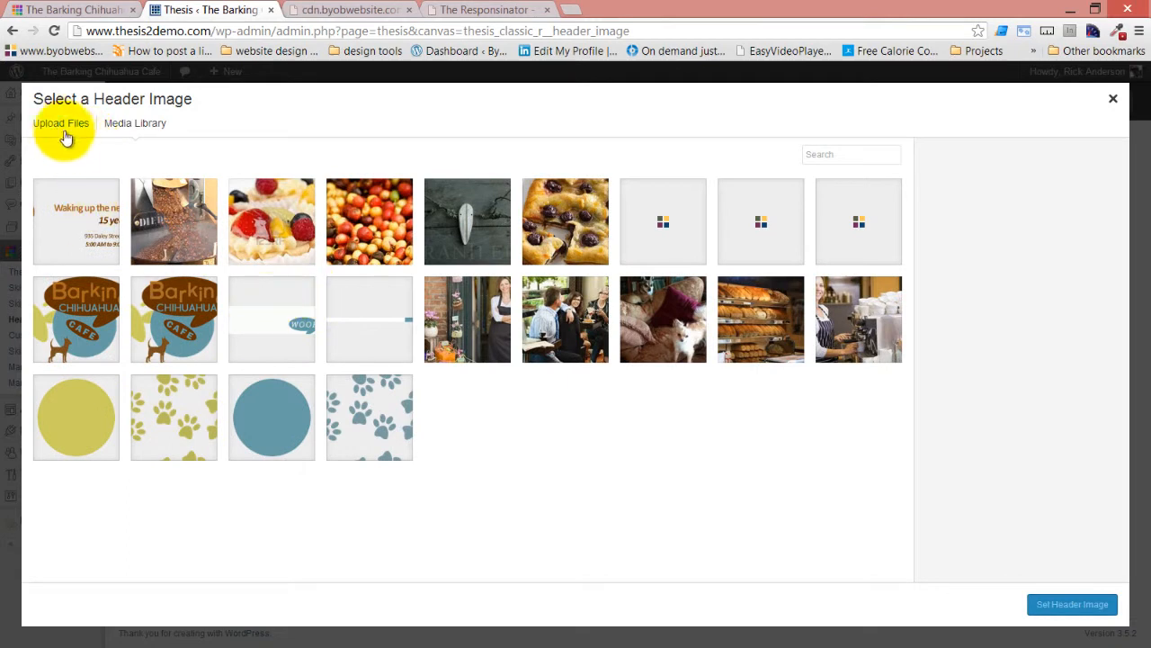
{"action": "left_click", "coordinate": [60, 123]}
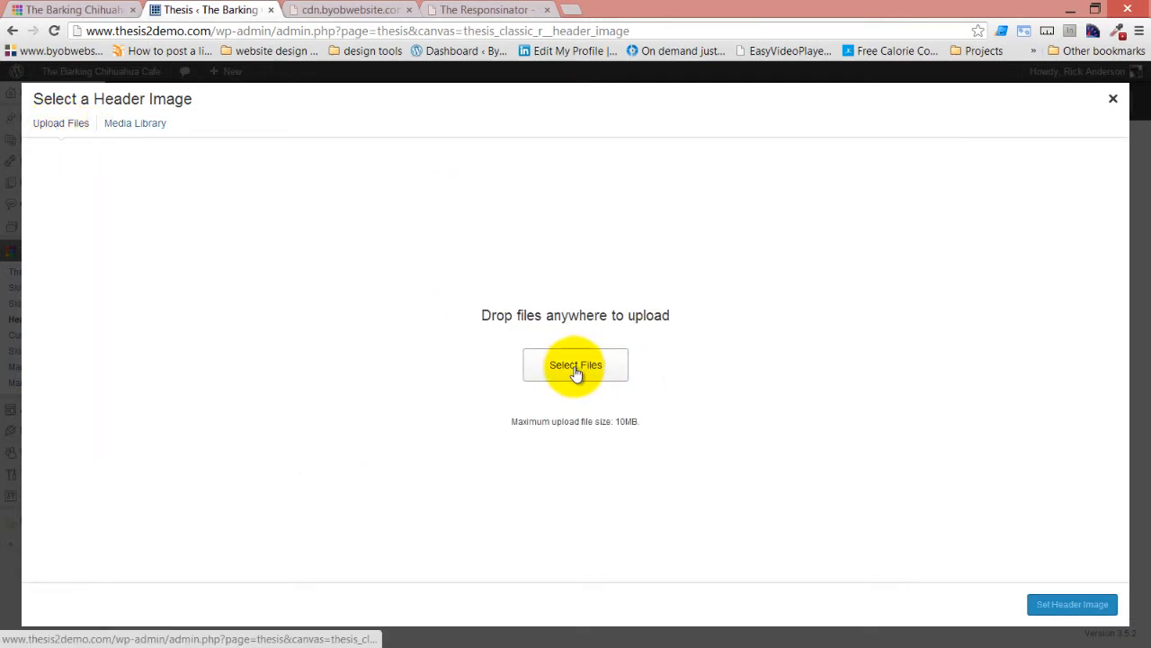
{"action": "left_click", "coordinate": [575, 364]}
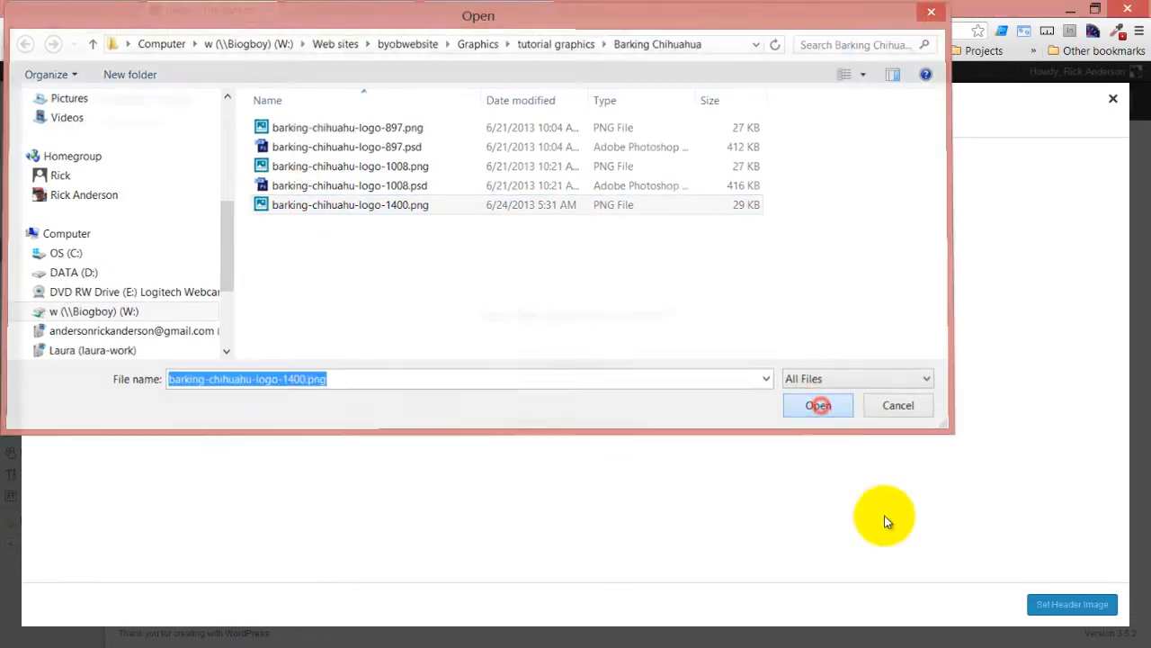
{"action": "left_click", "coordinate": [818, 404]}
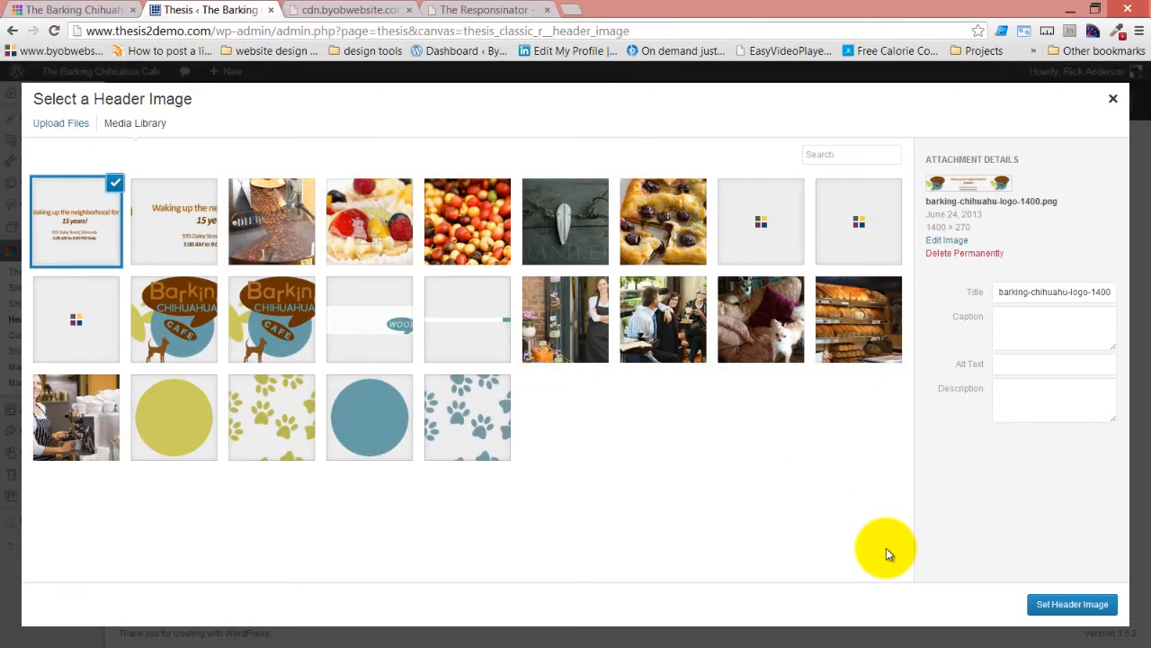
{"action": "left_click", "coordinate": [1071, 603]}
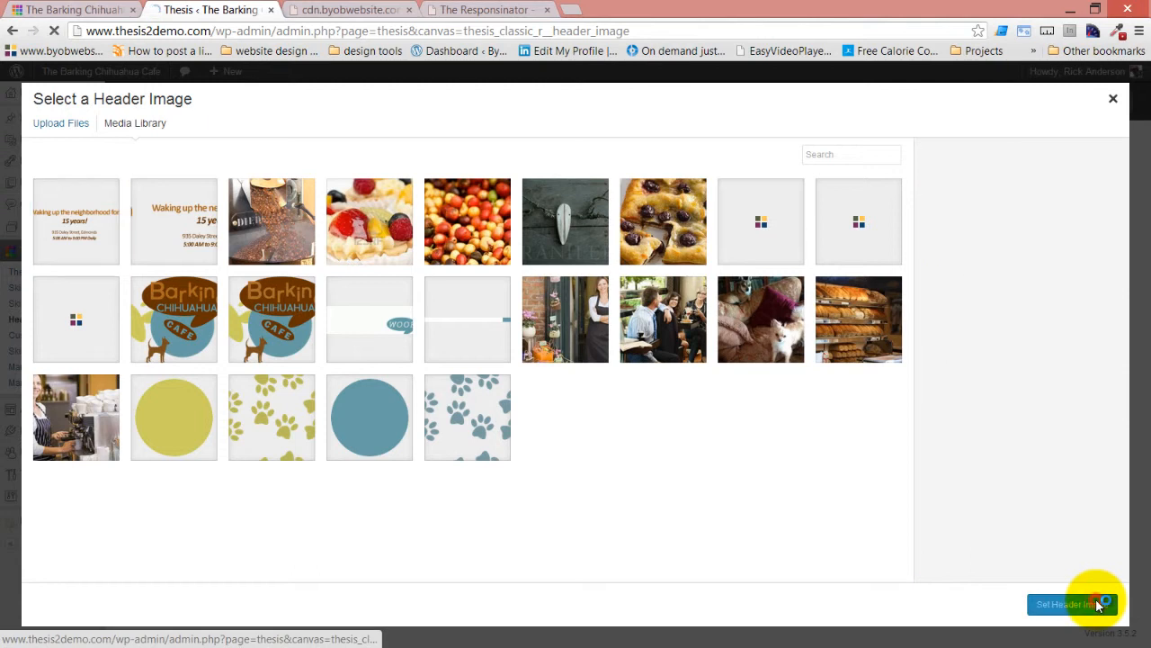
{"action": "left_click", "coordinate": [1071, 603]}
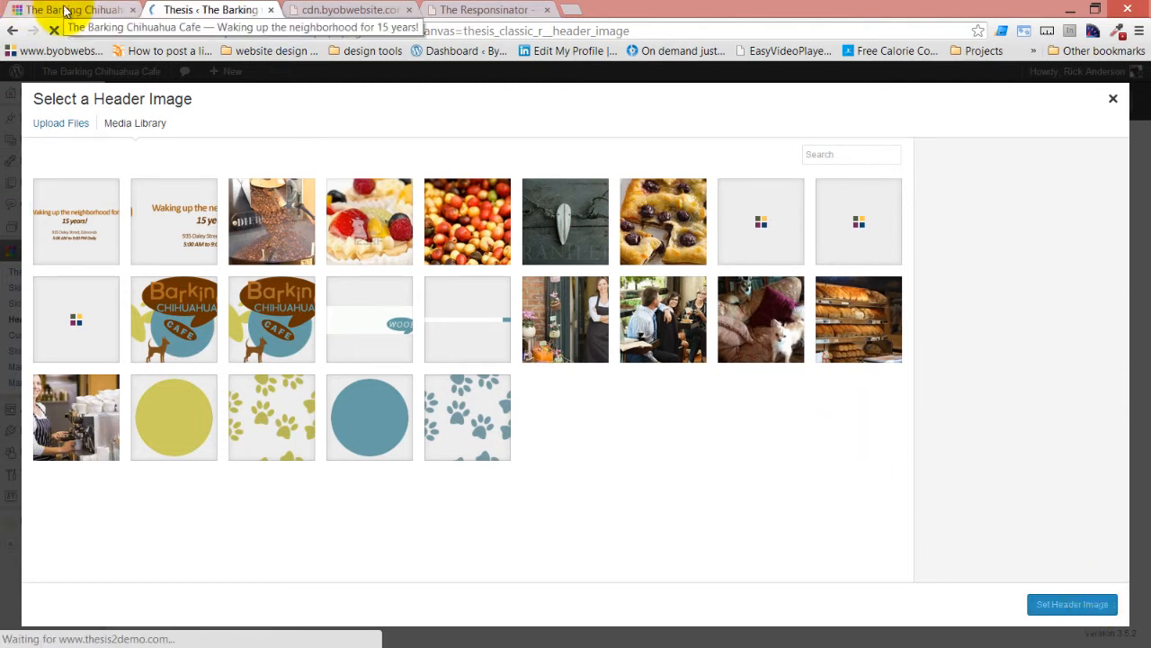
{"action": "left_click", "coordinate": [1114, 98]}
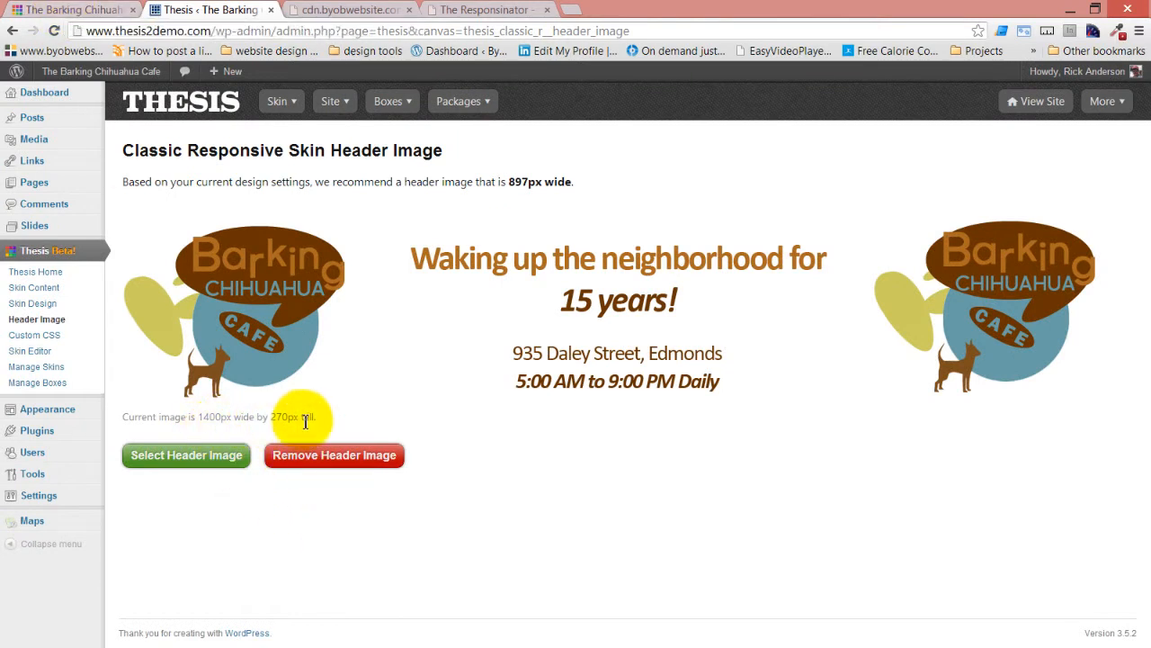
{"action": "left_click", "coordinate": [68, 9]}
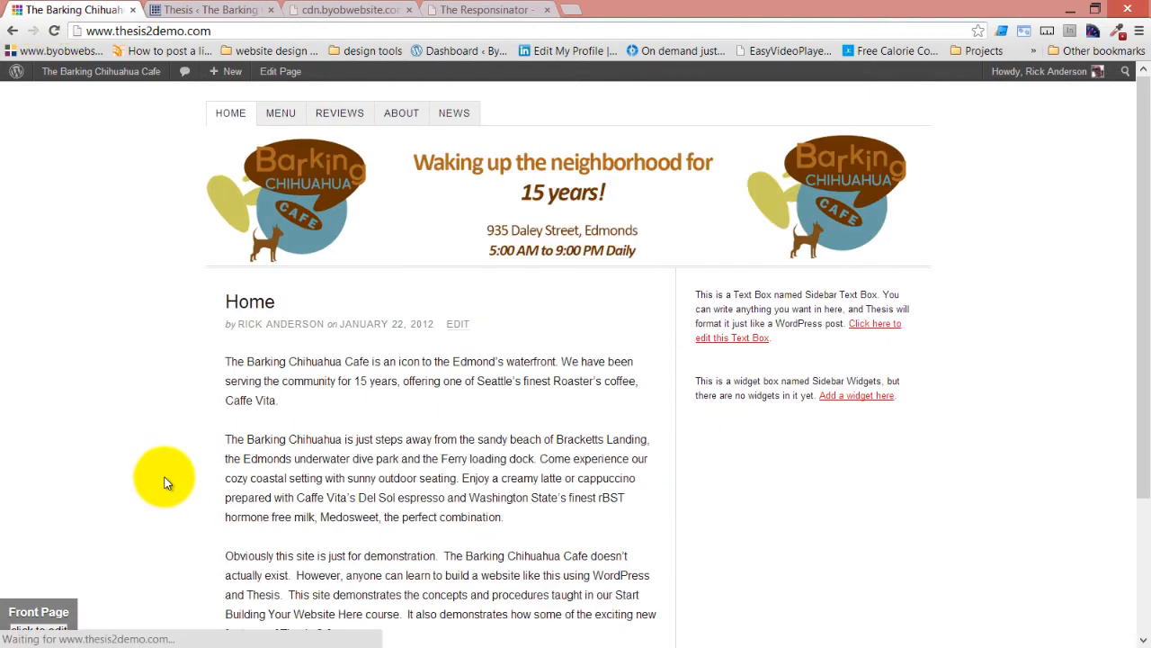
{"action": "mouse_move", "coordinate": [877, 194]}
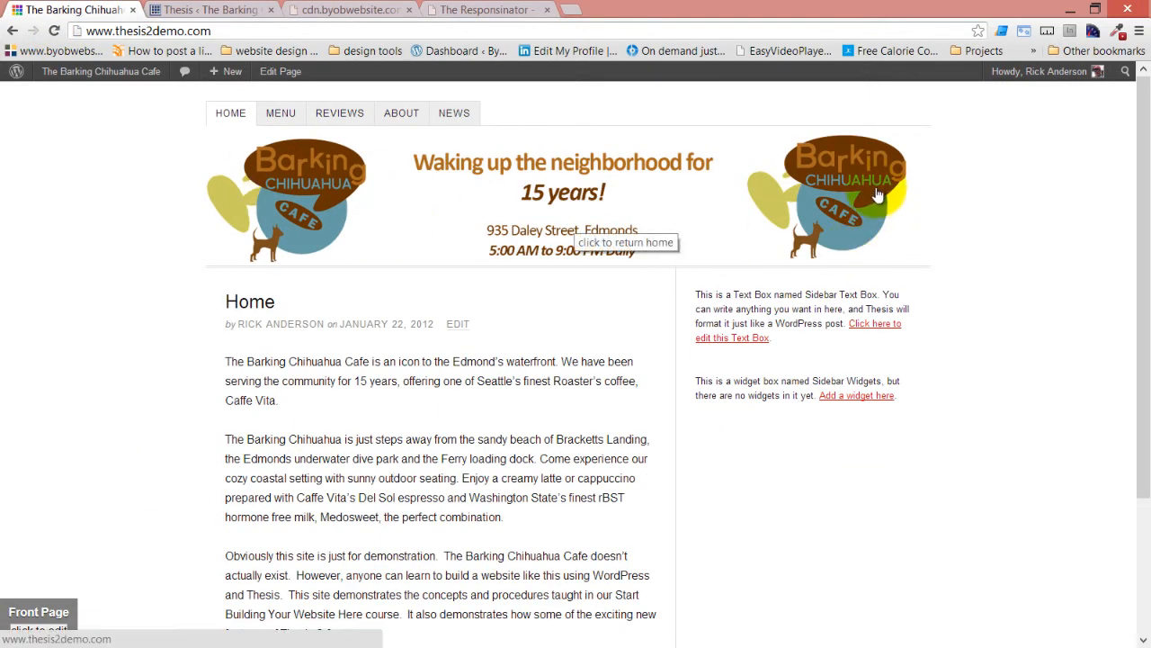
{"action": "mouse_move", "coordinate": [886, 196]}
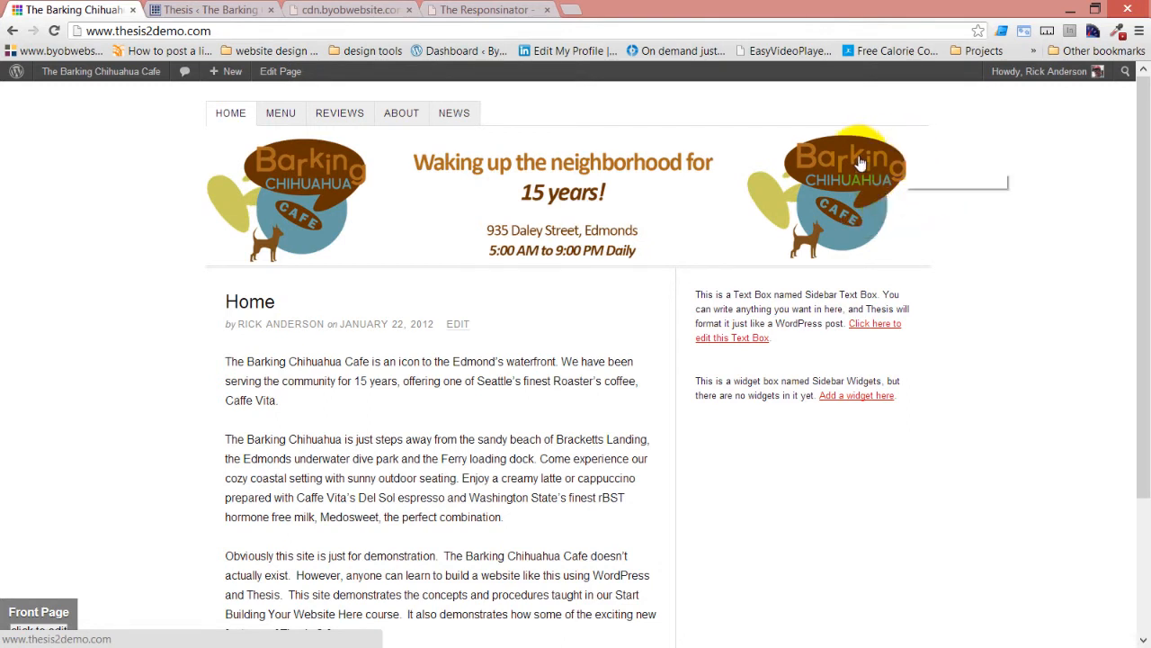
{"action": "mouse_move", "coordinate": [859, 161]}
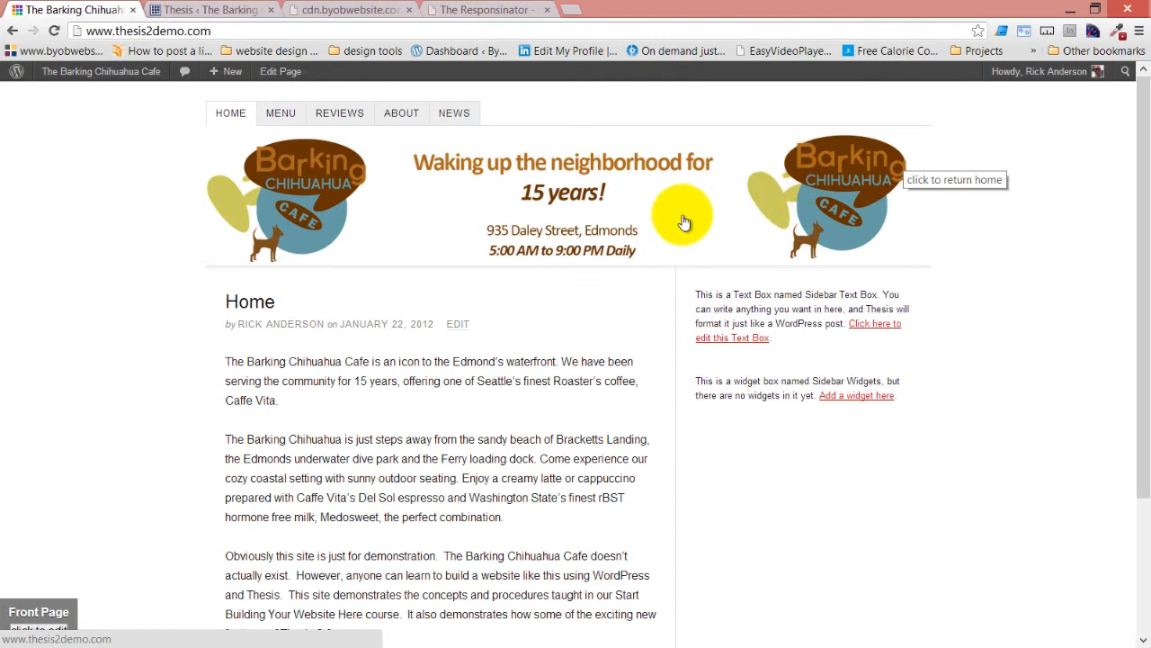
{"action": "mouse_move", "coordinate": [912, 147]}
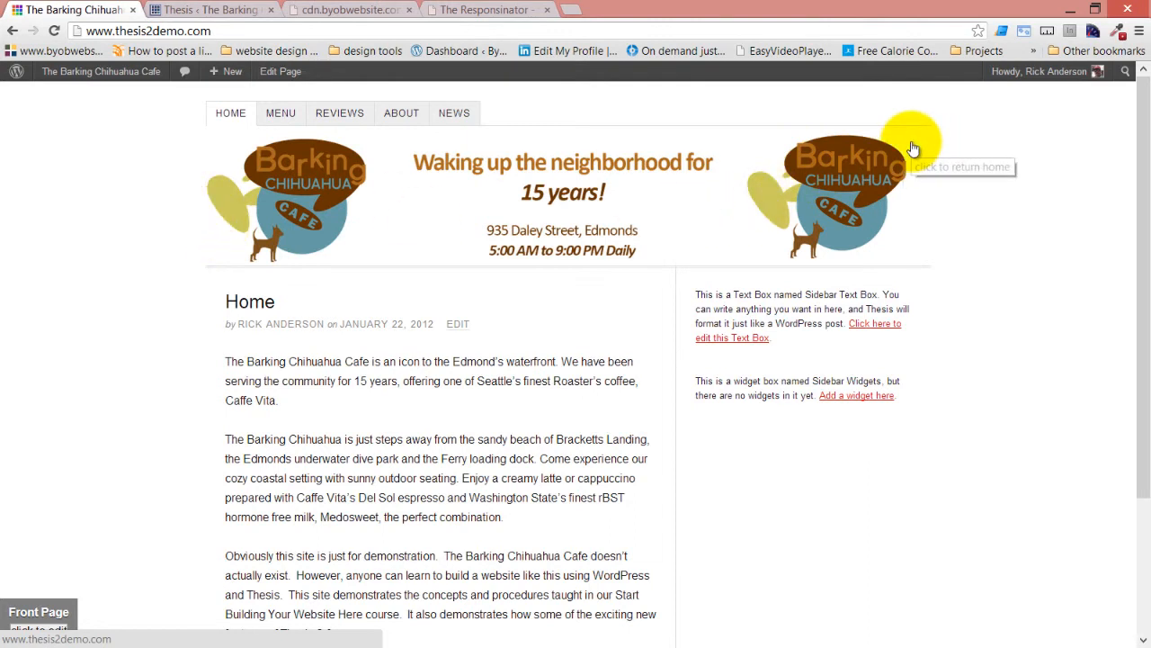
{"action": "mouse_move", "coordinate": [884, 304]}
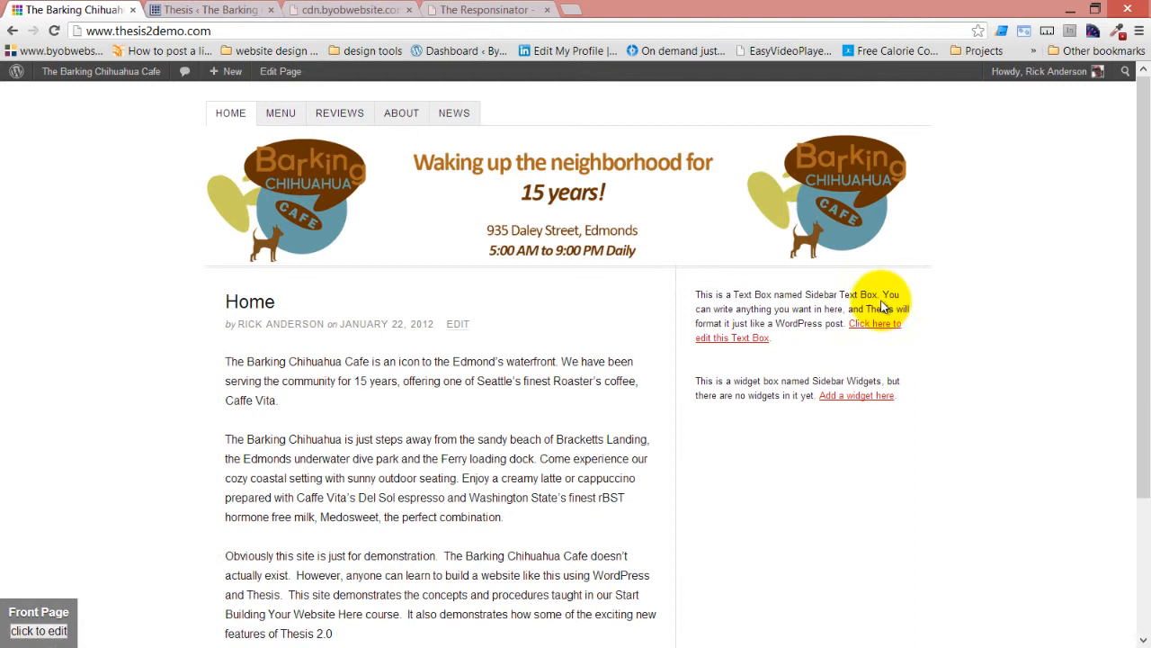
{"action": "mouse_move", "coordinate": [773, 176]}
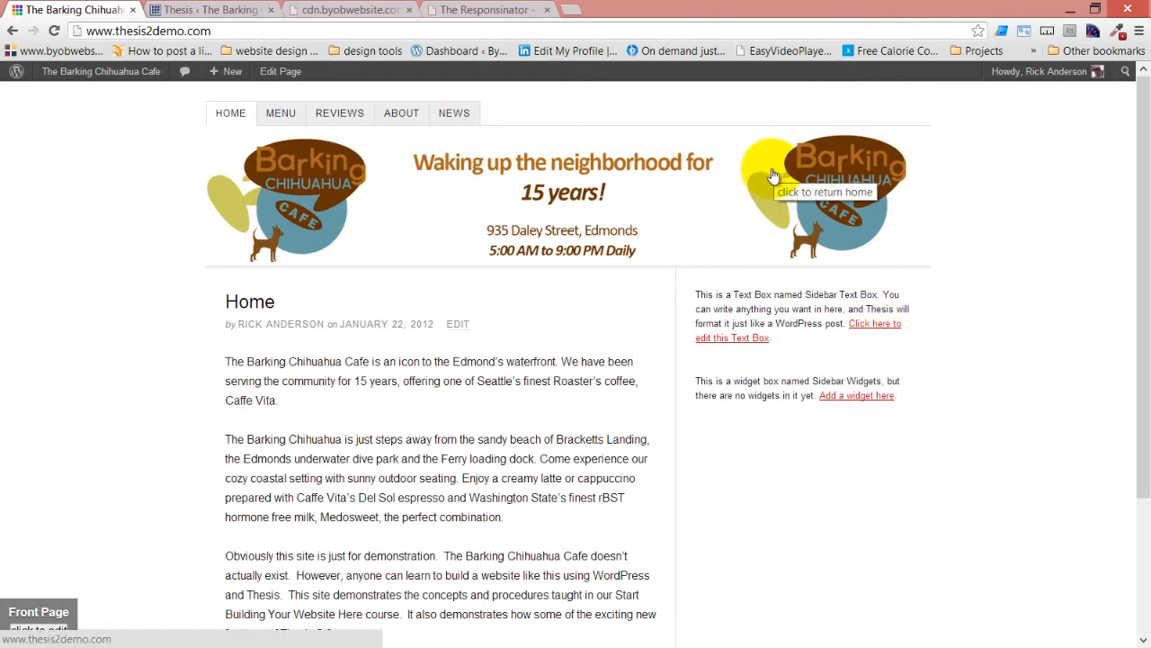
Step: Review the oversized two-logo header, then move to The Responsinator previews
{"action": "left_click", "coordinate": [488, 10]}
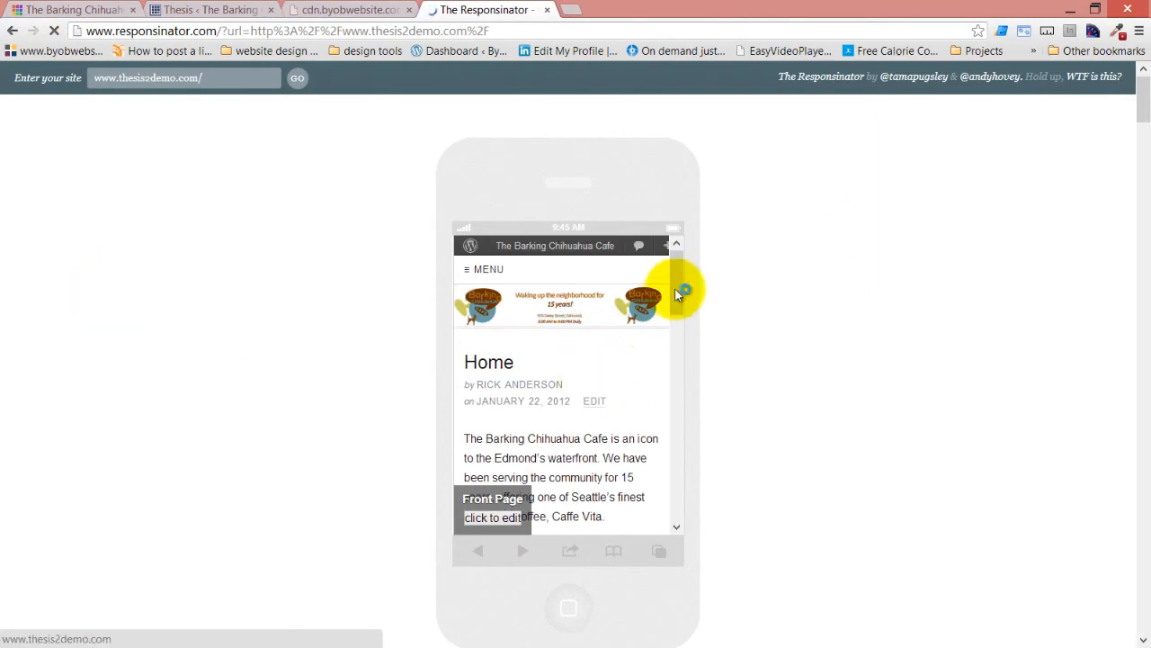
Step: Scroll the iPhone previews of the 1400px banner, then return to Thesis
{"action": "scroll", "scroll_direction": "down", "scroll_amount": 3}
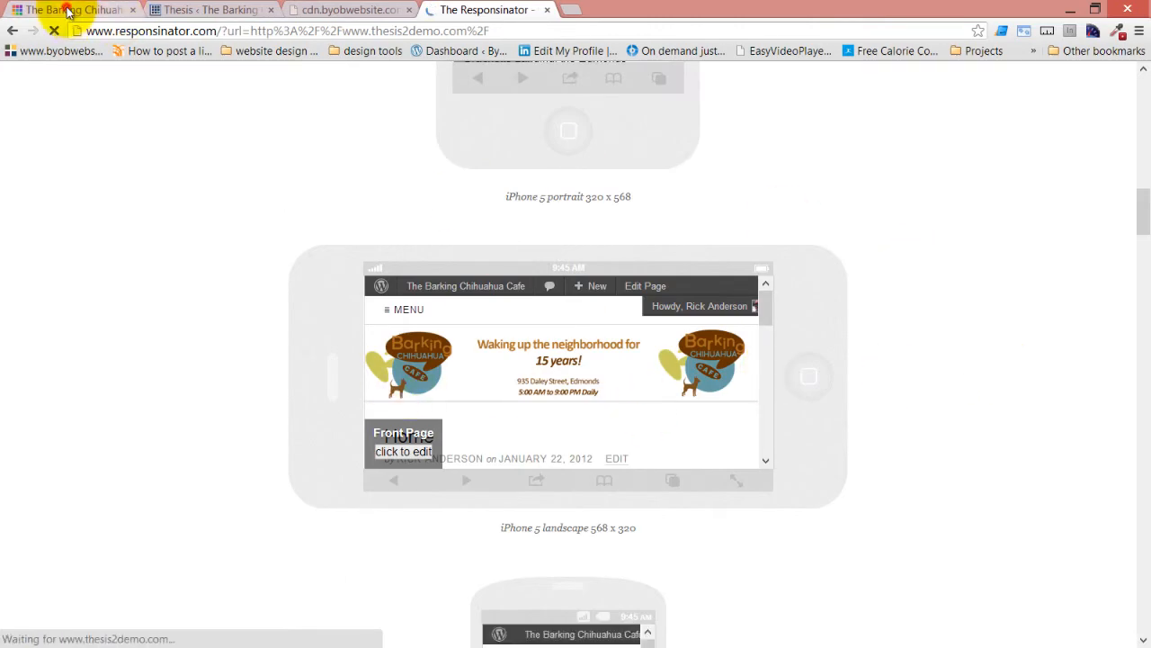
{"action": "left_click", "coordinate": [211, 9]}
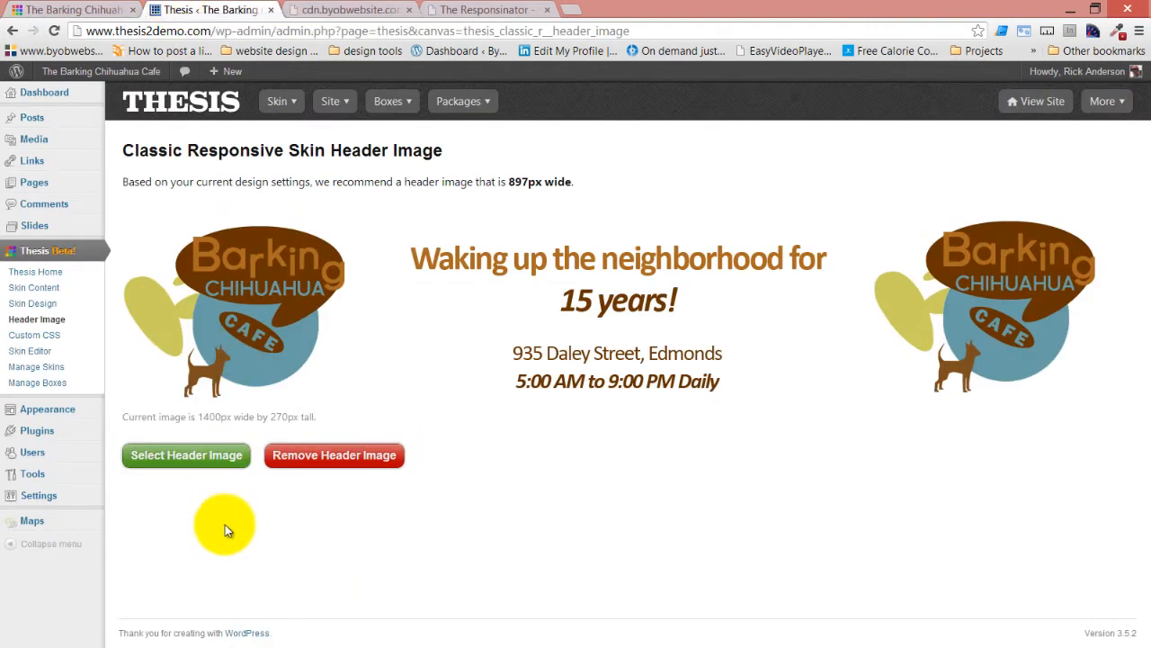
{"action": "mouse_move", "coordinate": [177, 512]}
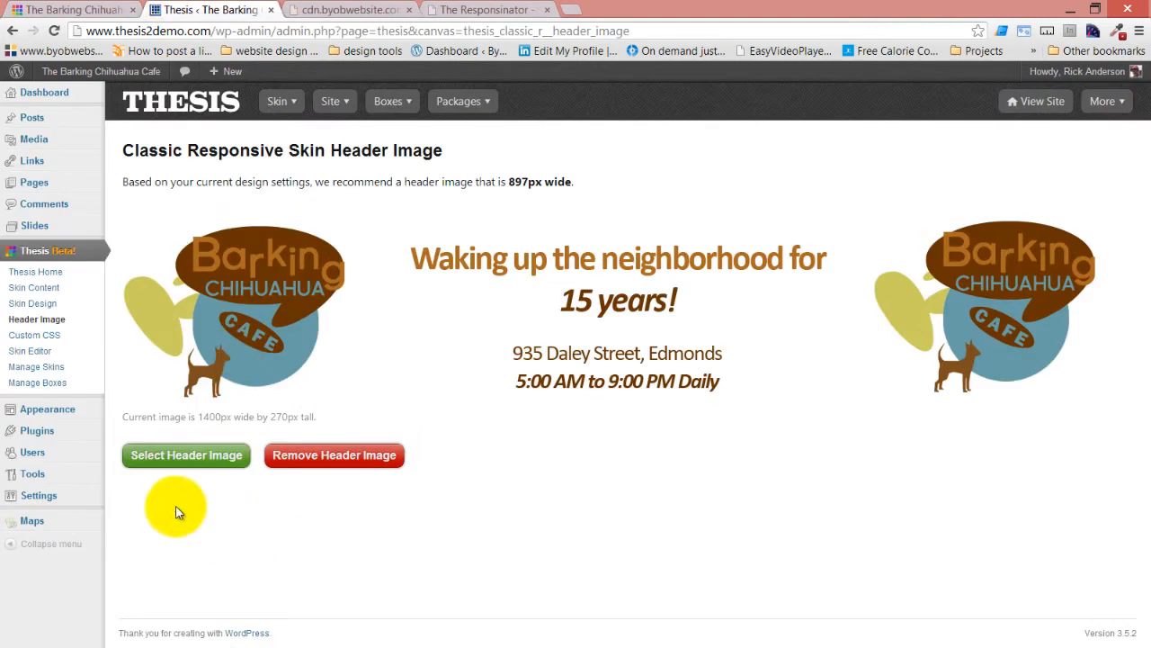
Step: Set BarkingChihuahuaSmLogo.png (293×238) from the Media Library as the header image
{"action": "left_click", "coordinate": [187, 454]}
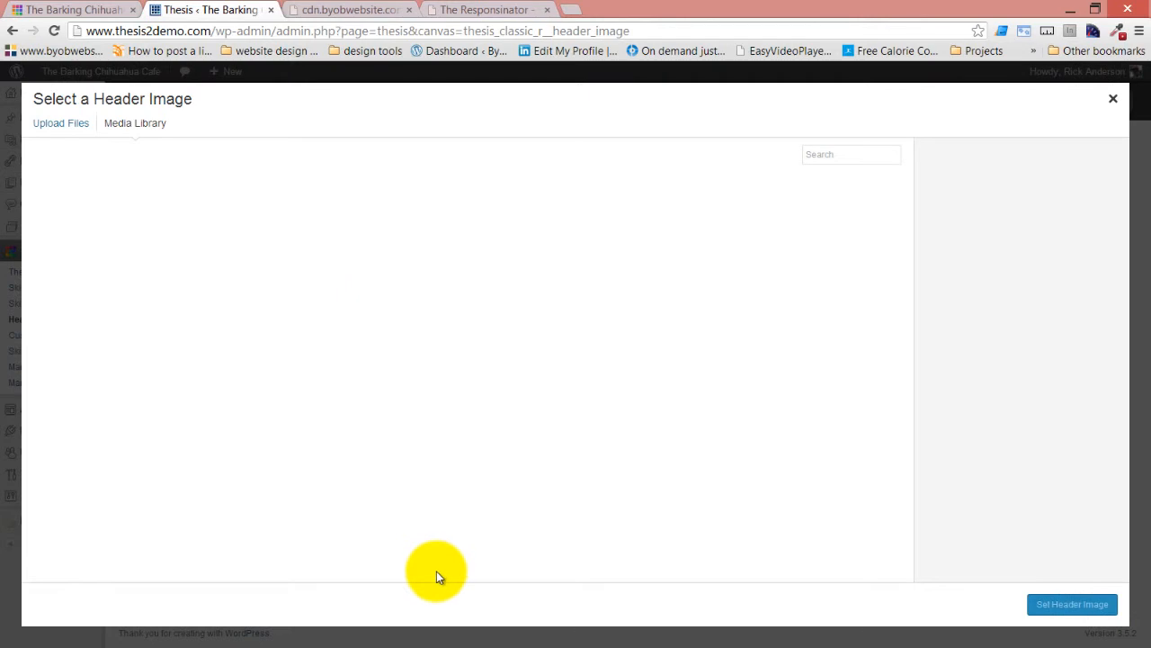
{"action": "left_click", "coordinate": [134, 123]}
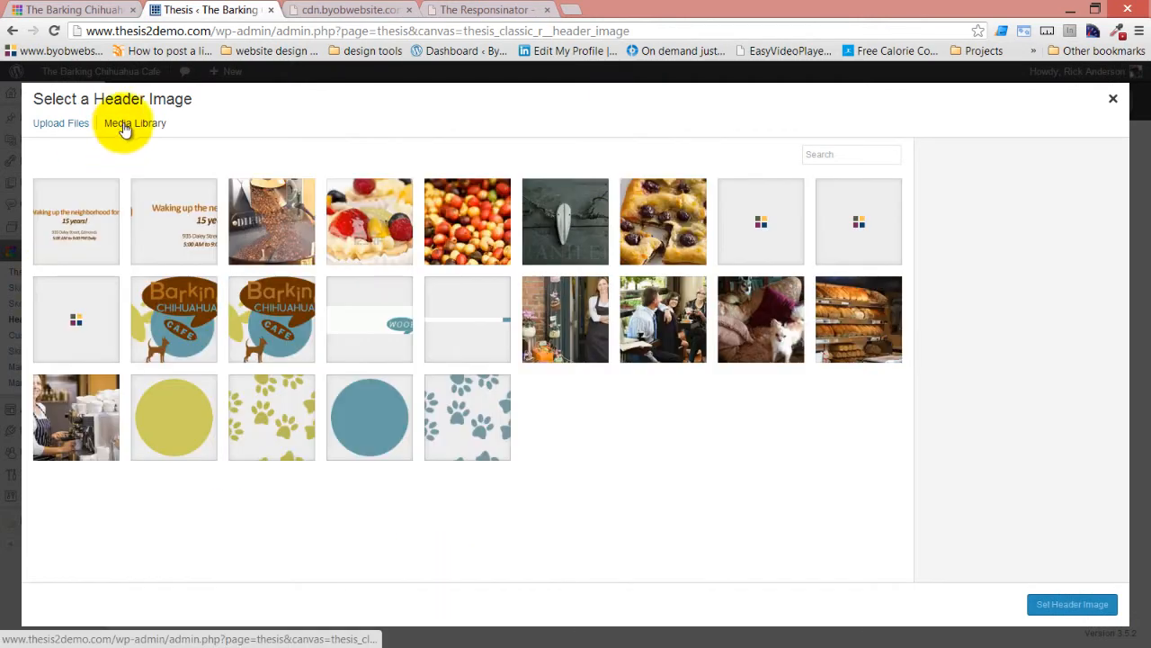
{"action": "left_click", "coordinate": [174, 319]}
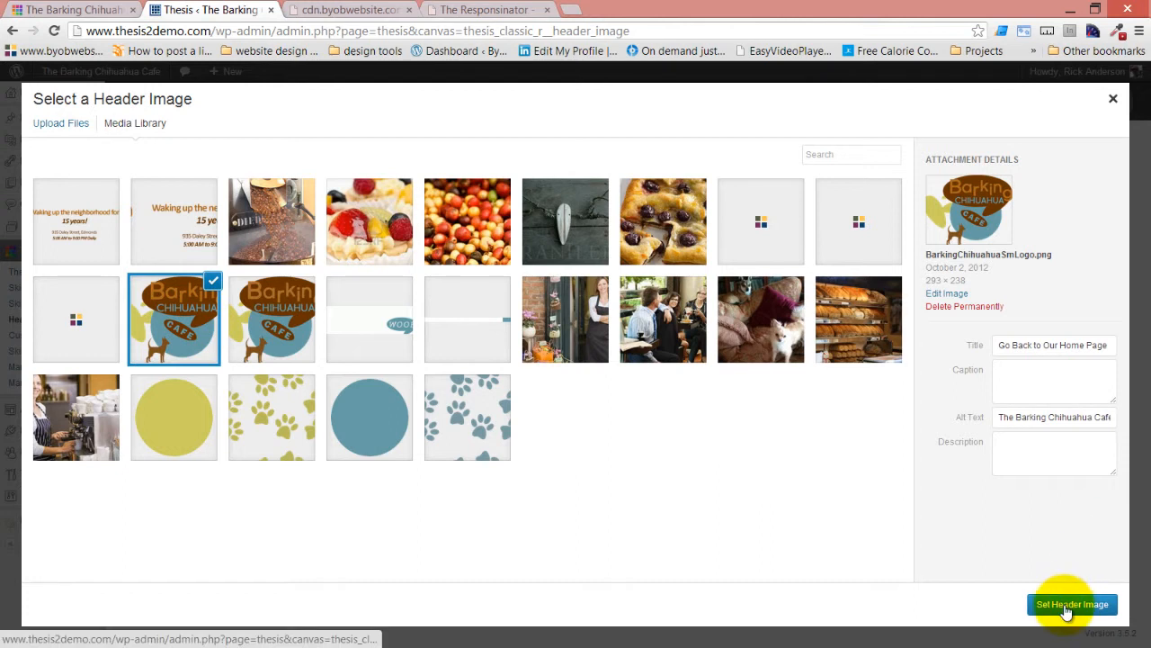
{"action": "left_click", "coordinate": [1071, 603]}
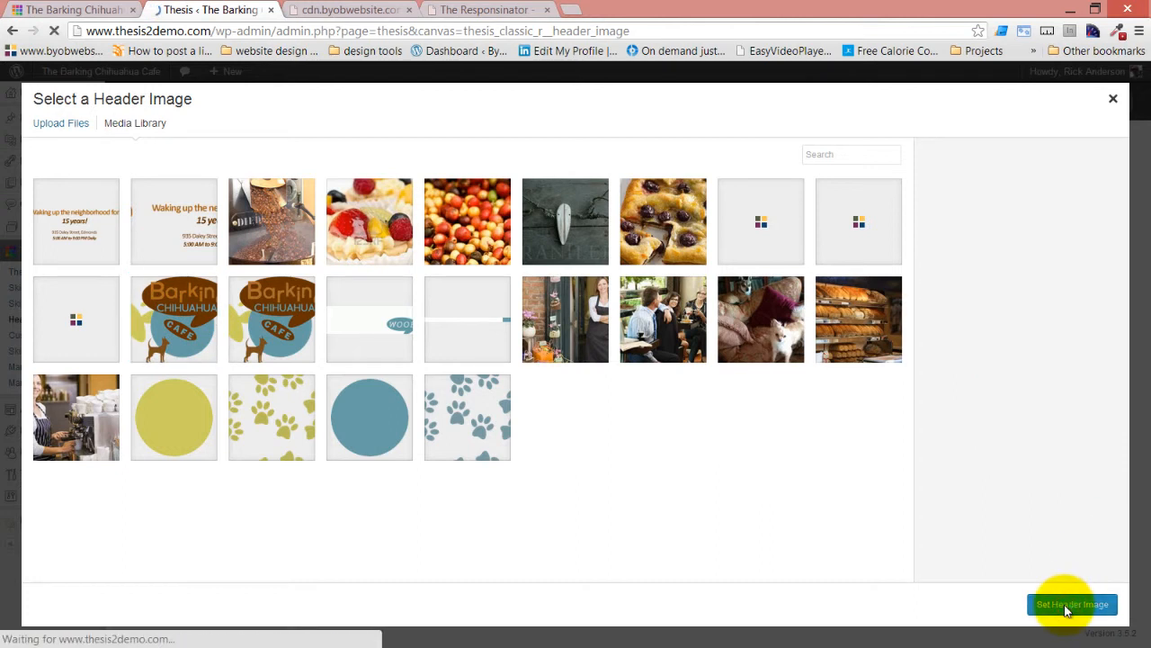
{"action": "left_click", "coordinate": [1071, 604]}
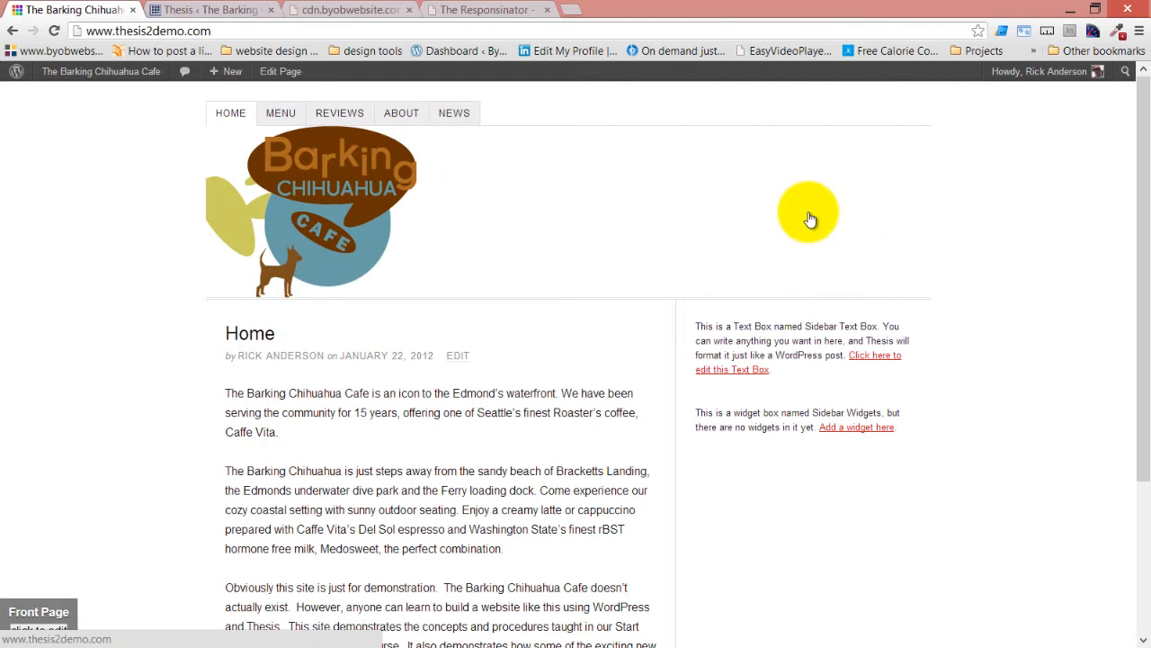
Step: Switch to the Responsinator tab to preview the small-logo header on phones
{"action": "left_click", "coordinate": [486, 10]}
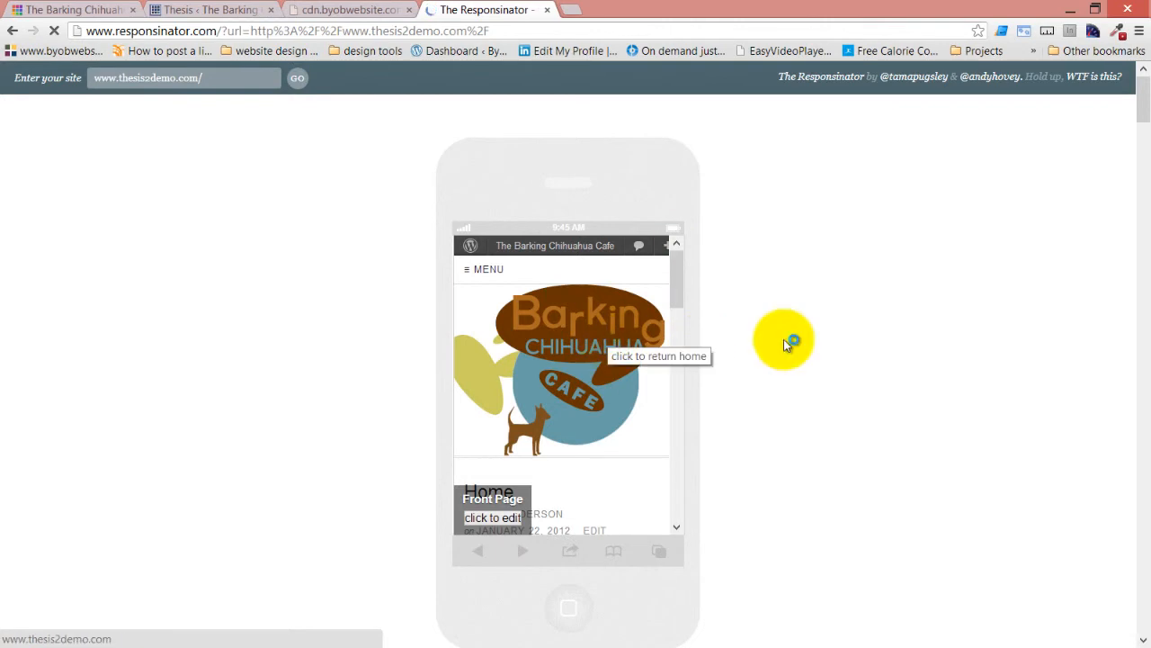
{"action": "scroll", "scroll_direction": "down", "scroll_amount": 3}
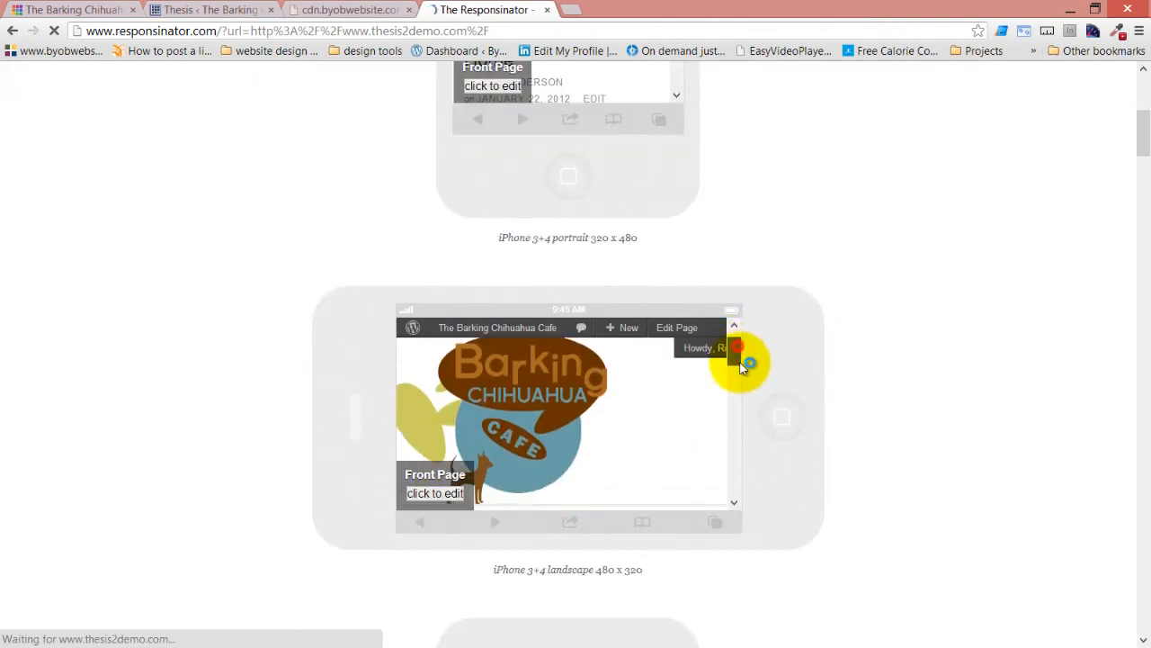
{"action": "scroll", "scroll_direction": "down", "scroll_amount": 3}
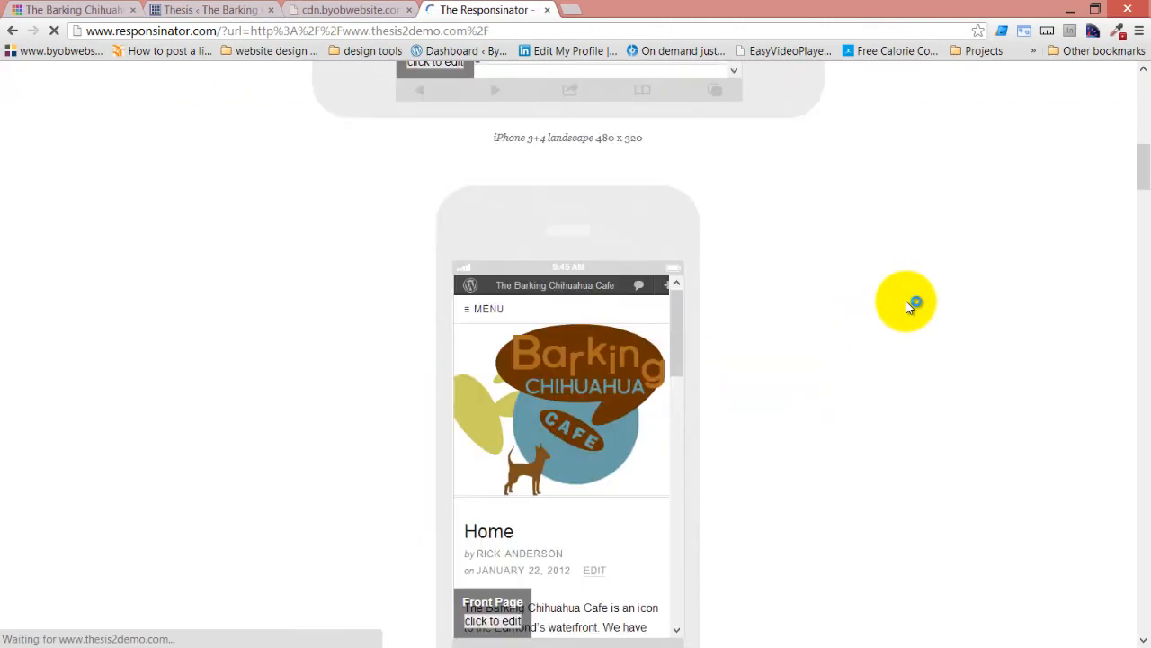
{"action": "scroll", "scroll_direction": "down", "scroll_amount": 3}
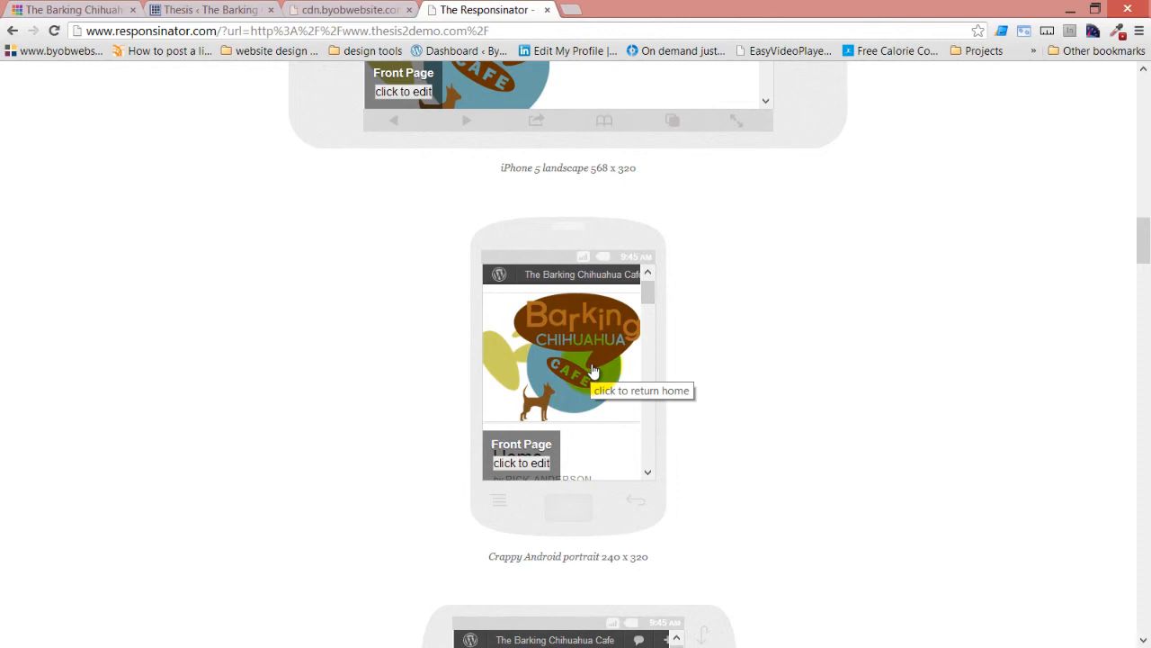
{"action": "scroll", "scroll_direction": "down", "scroll_amount": 3}
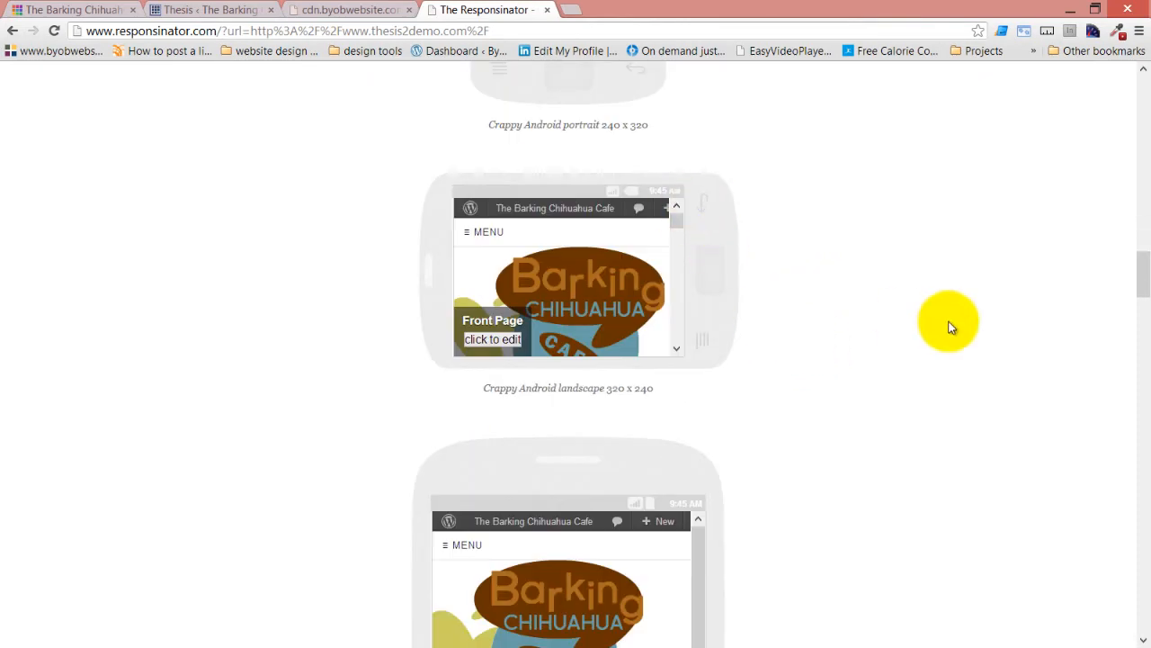
{"action": "scroll", "scroll_direction": "down", "scroll_amount": 3}
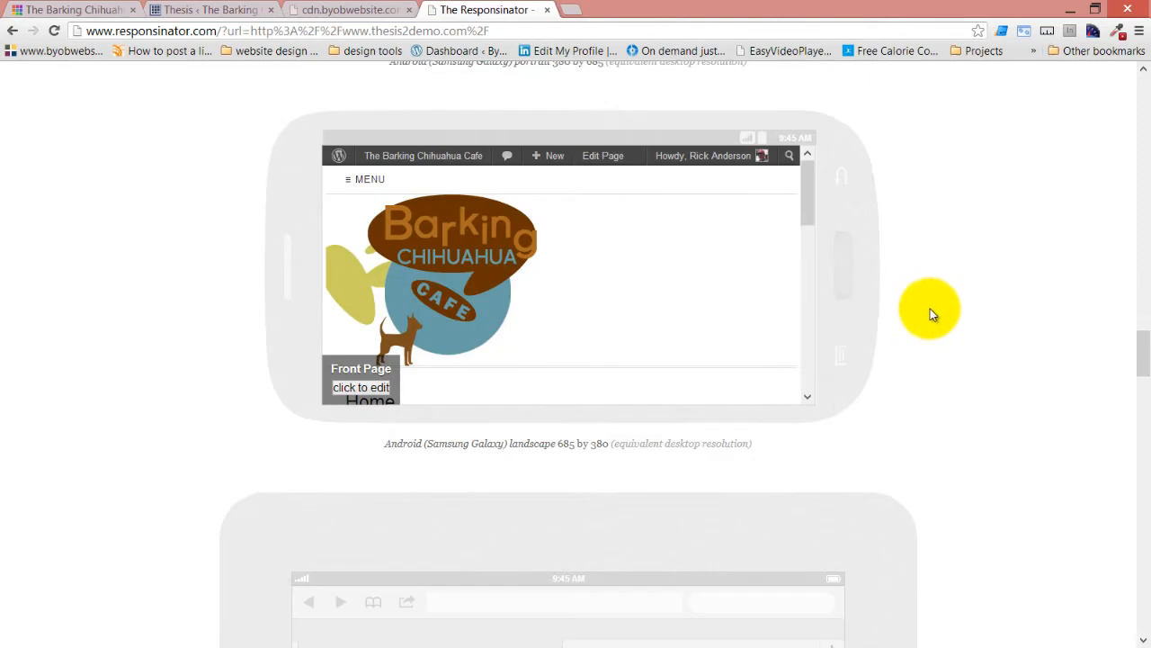
{"action": "scroll", "scroll_direction": "down", "scroll_amount": 3}
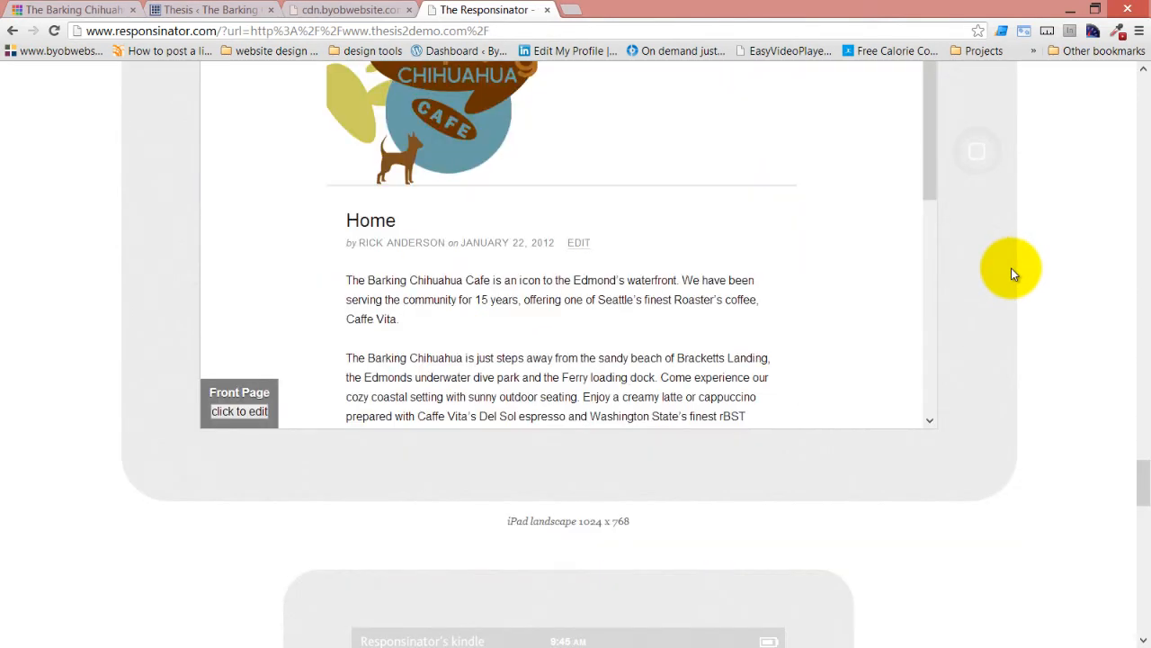
{"action": "scroll", "scroll_direction": "down", "scroll_amount": 3}
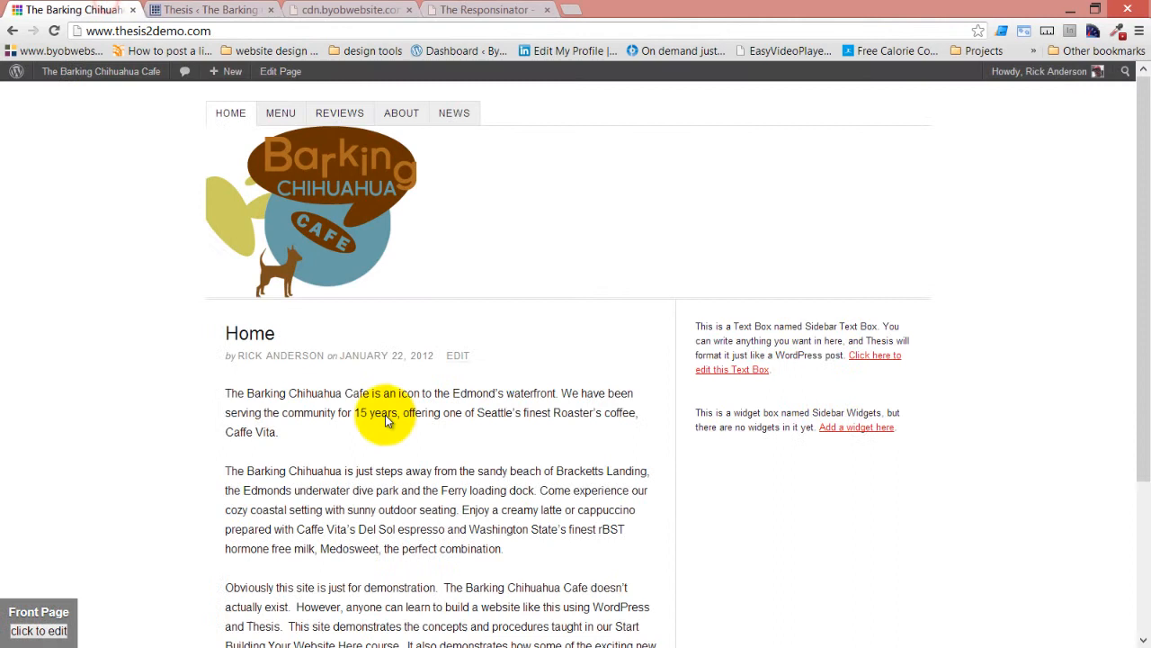
Step: Set barking-chihuahua-logo-1008.png (1008×270) as the Thesis header image again
{"action": "left_click", "coordinate": [211, 10]}
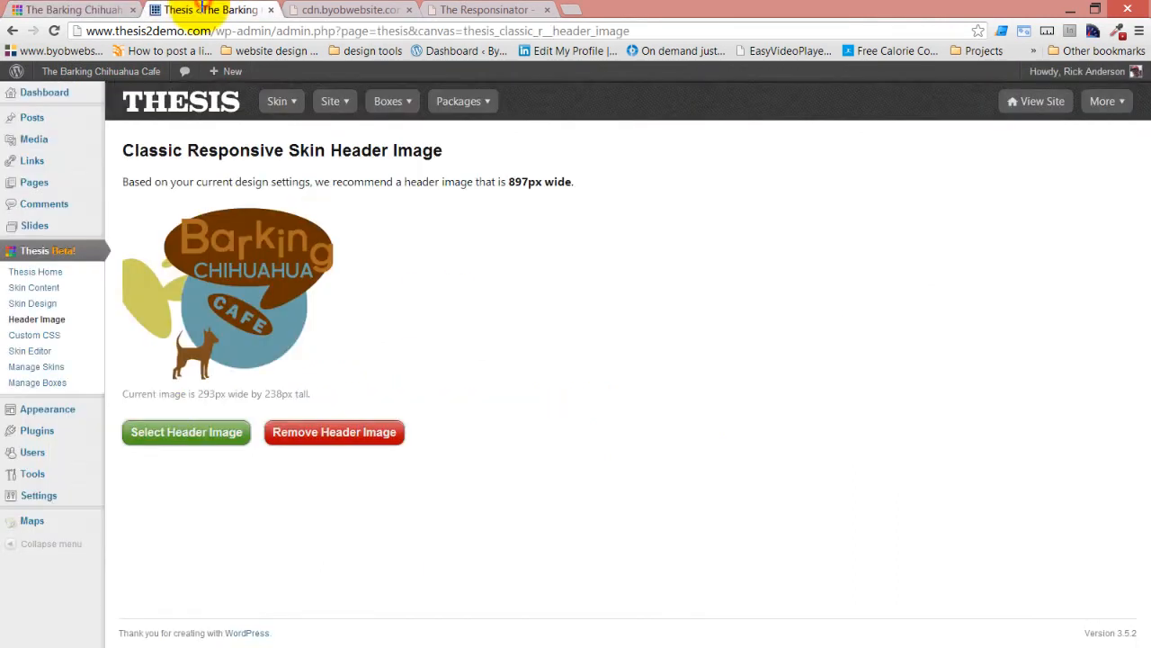
{"action": "left_click", "coordinate": [186, 432]}
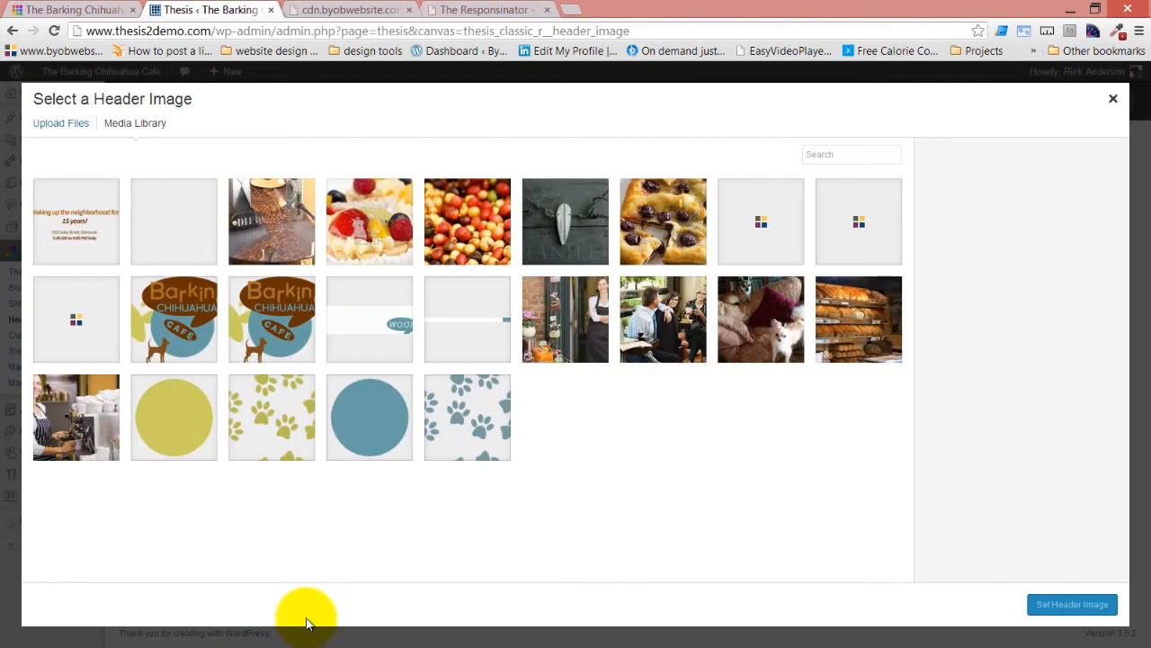
{"action": "left_click", "coordinate": [173, 221]}
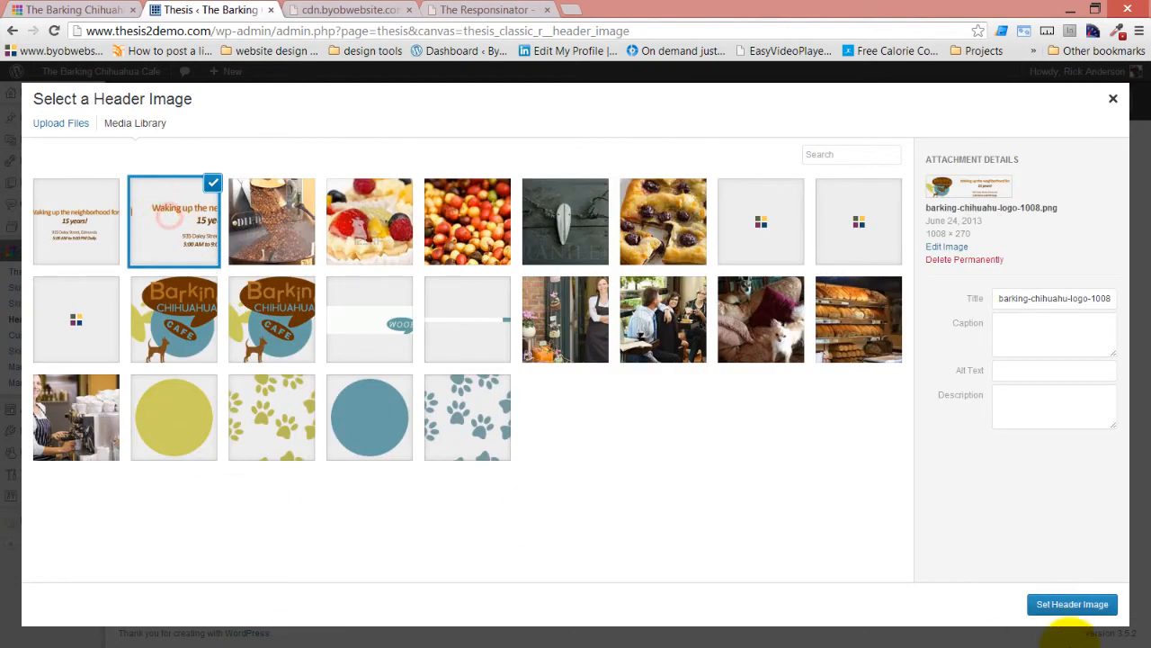
{"action": "left_click", "coordinate": [1073, 603]}
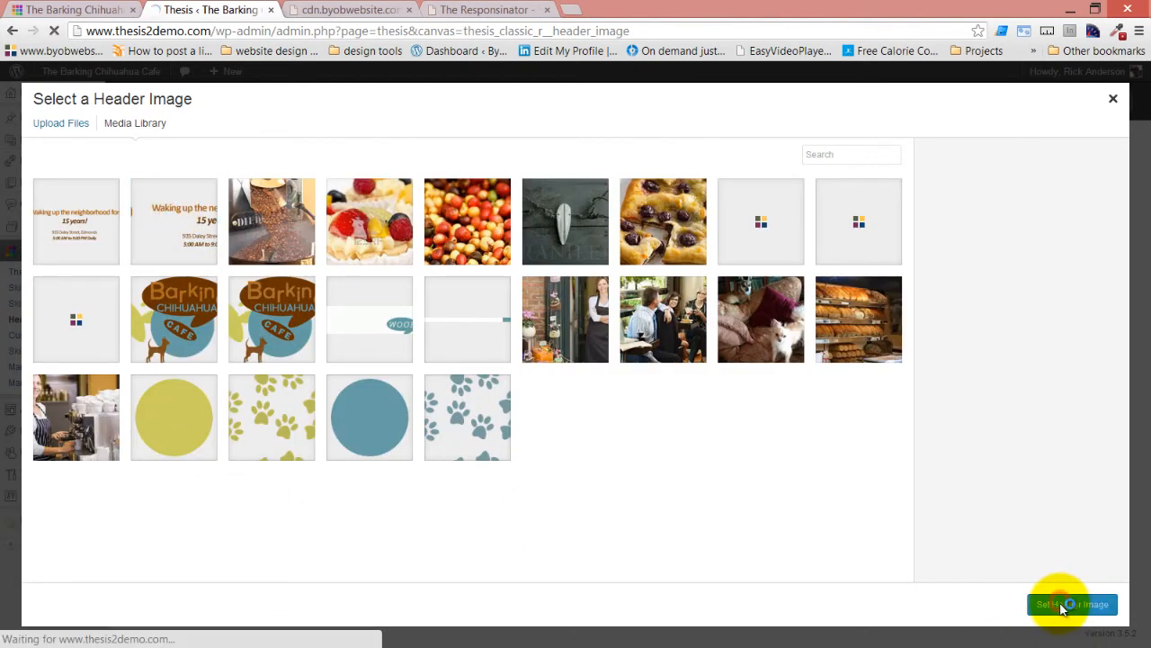
{"action": "left_click", "coordinate": [1070, 603]}
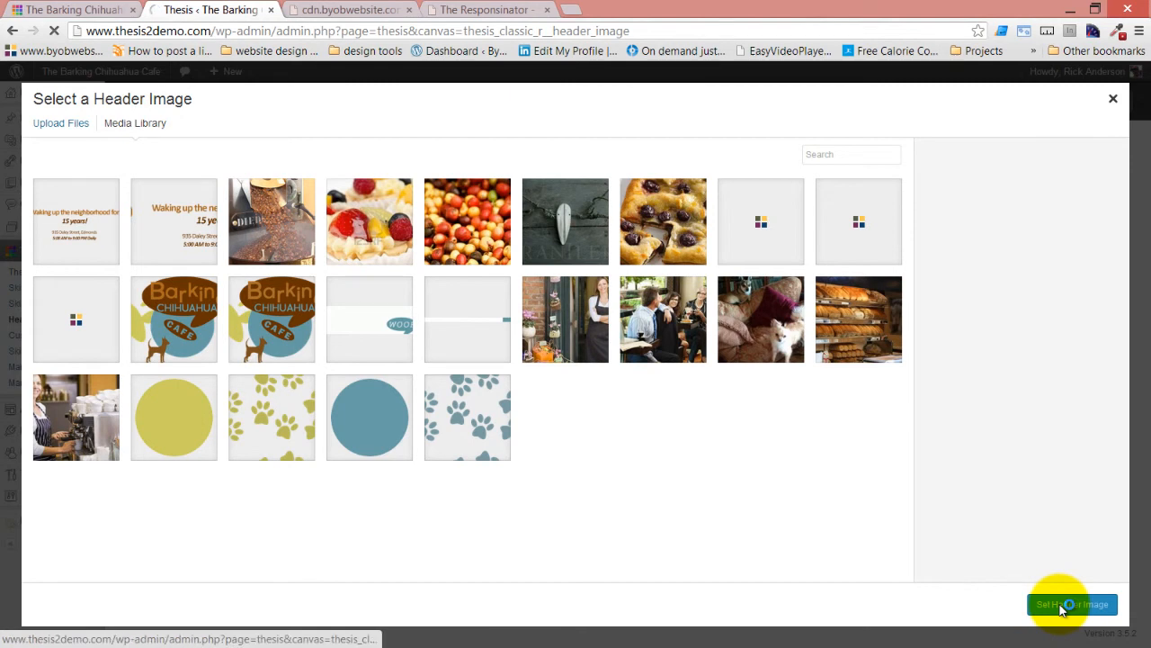
{"action": "left_click", "coordinate": [1072, 604]}
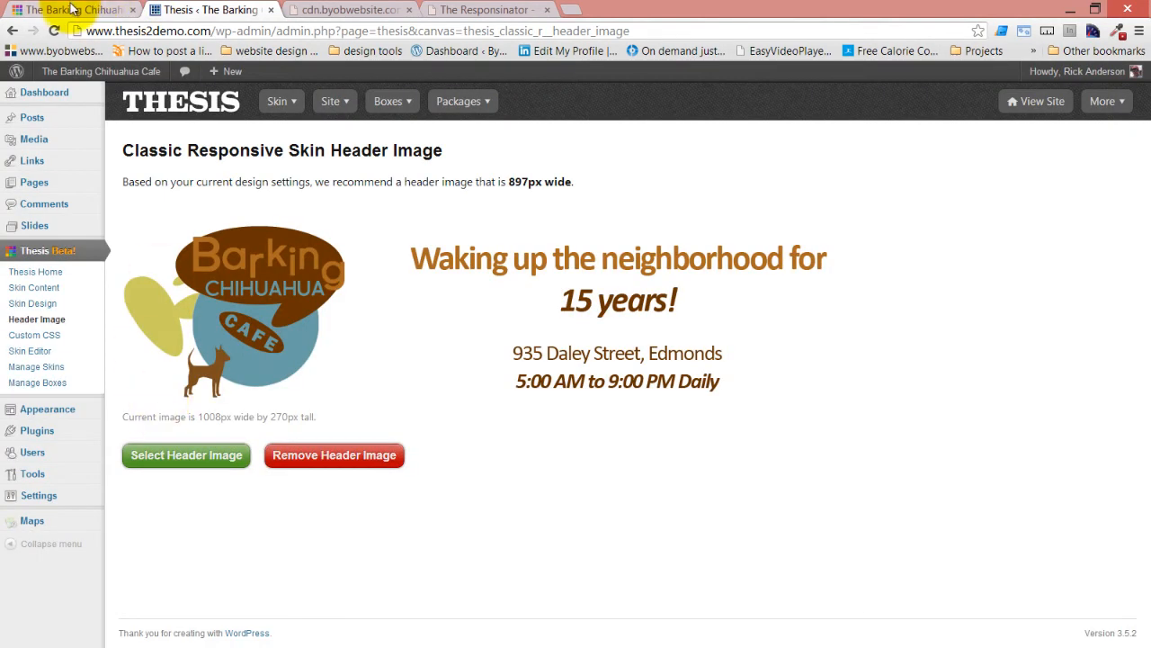